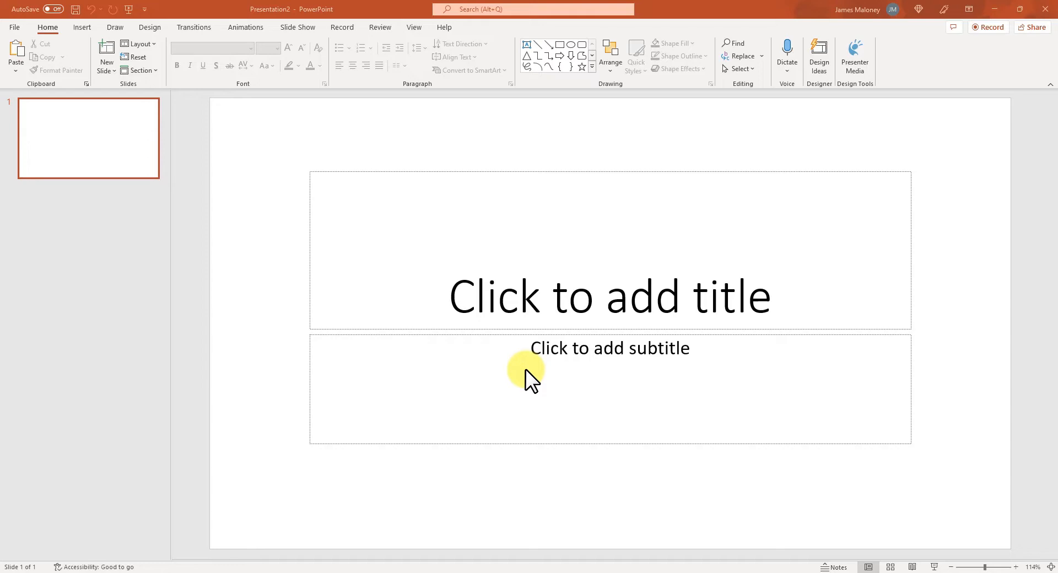
mouse_move(596, 370)
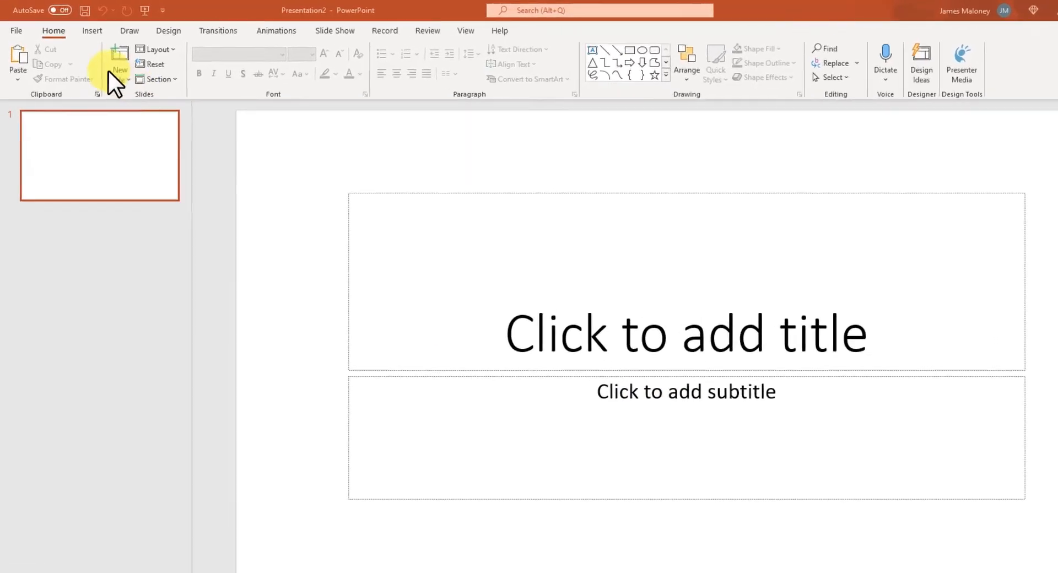
- Browse the Office Add-ins store from the Insert commands and close it again
left_click(102, 32)
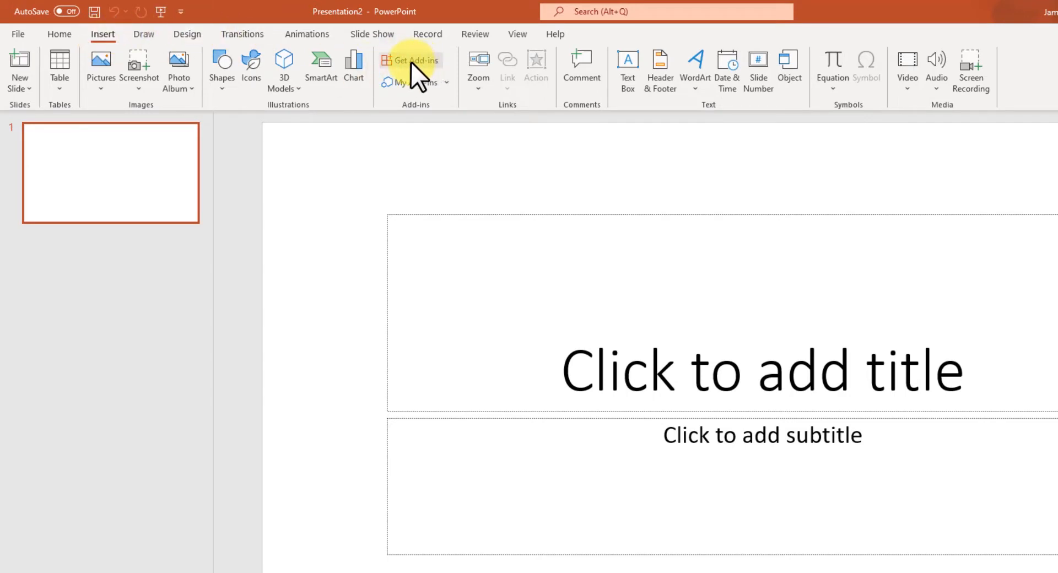
left_click(414, 61)
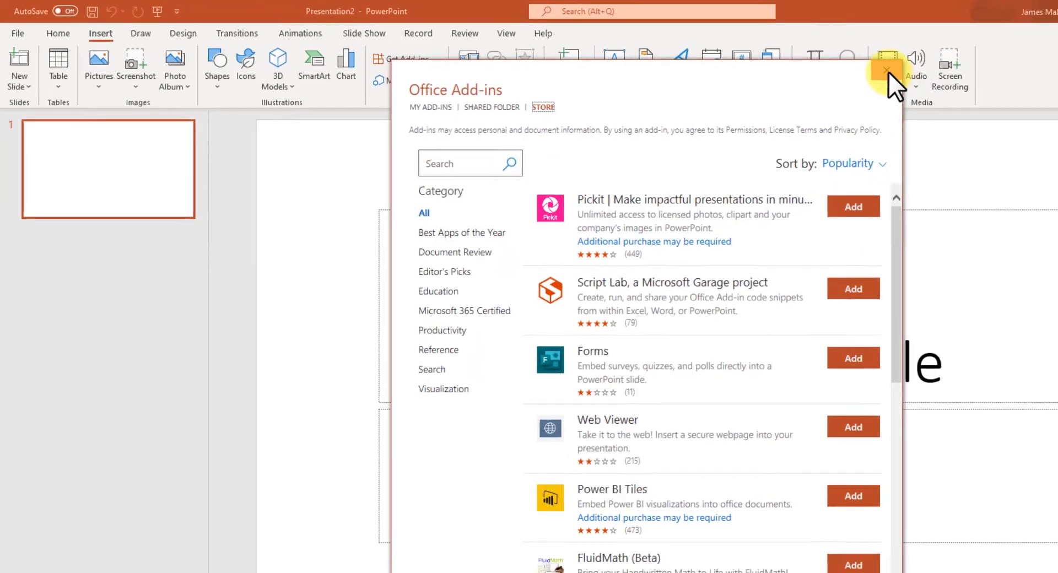
left_click(881, 71)
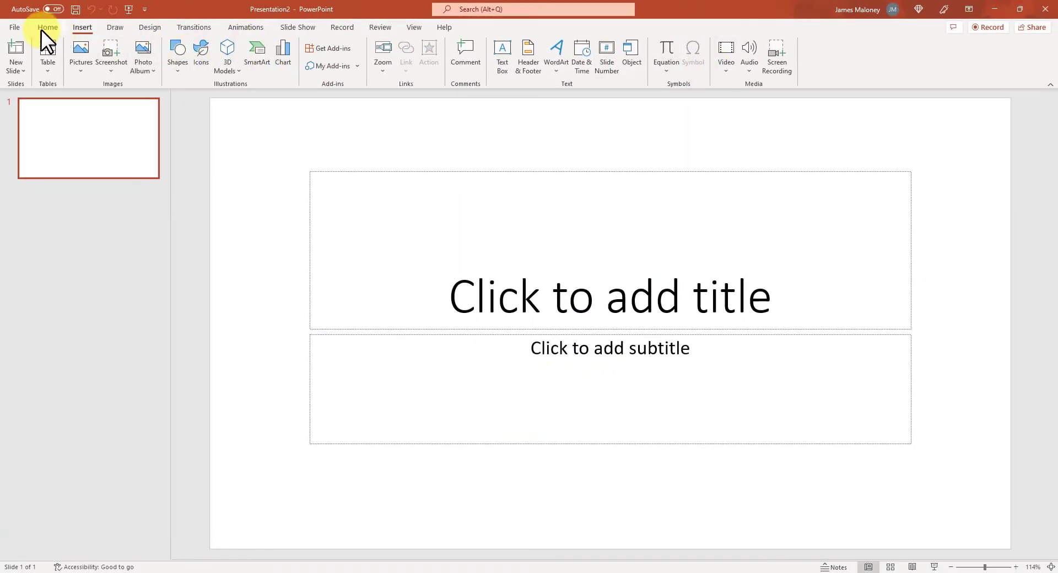
- Show the PresenterMedia pane from the Home commands and log out of the account
left_click(48, 28)
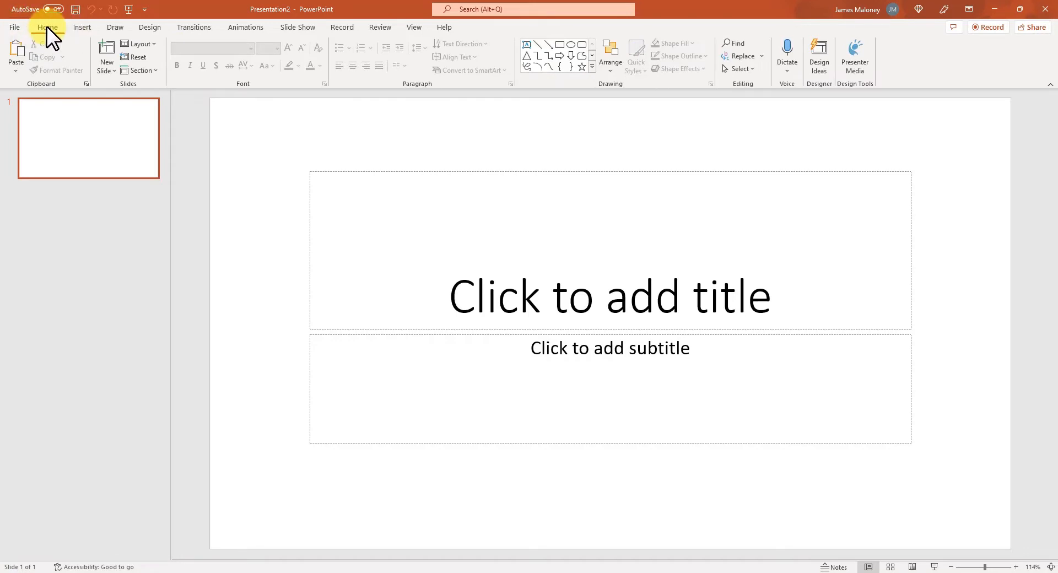
mouse_move(621, 59)
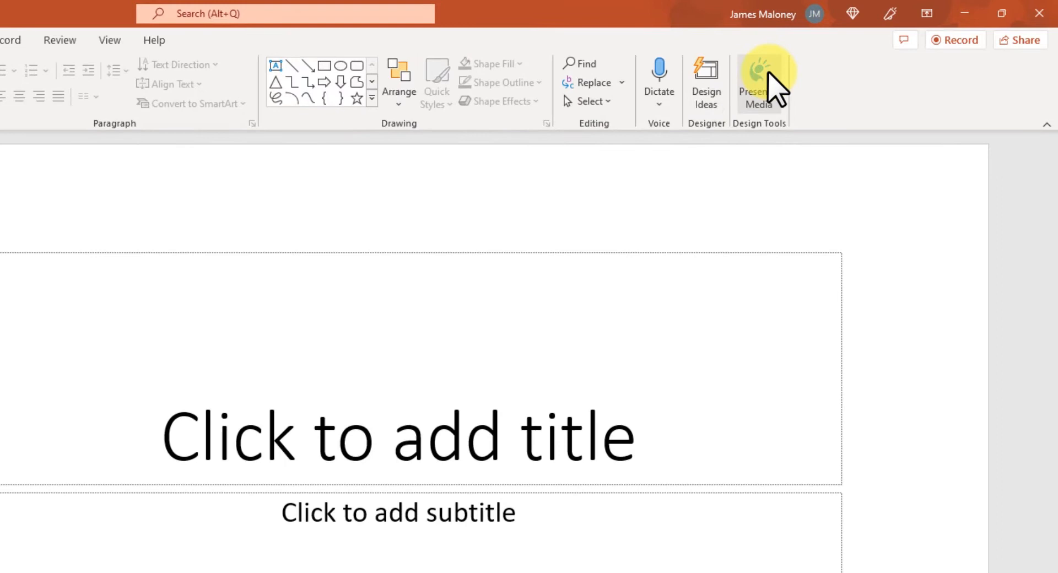
left_click(758, 71)
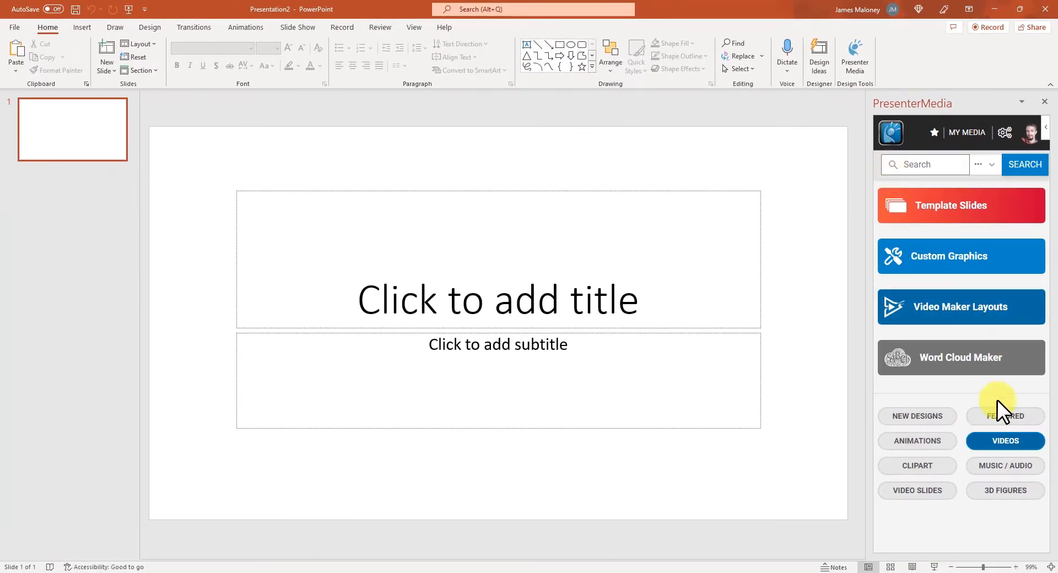
left_click(1029, 133)
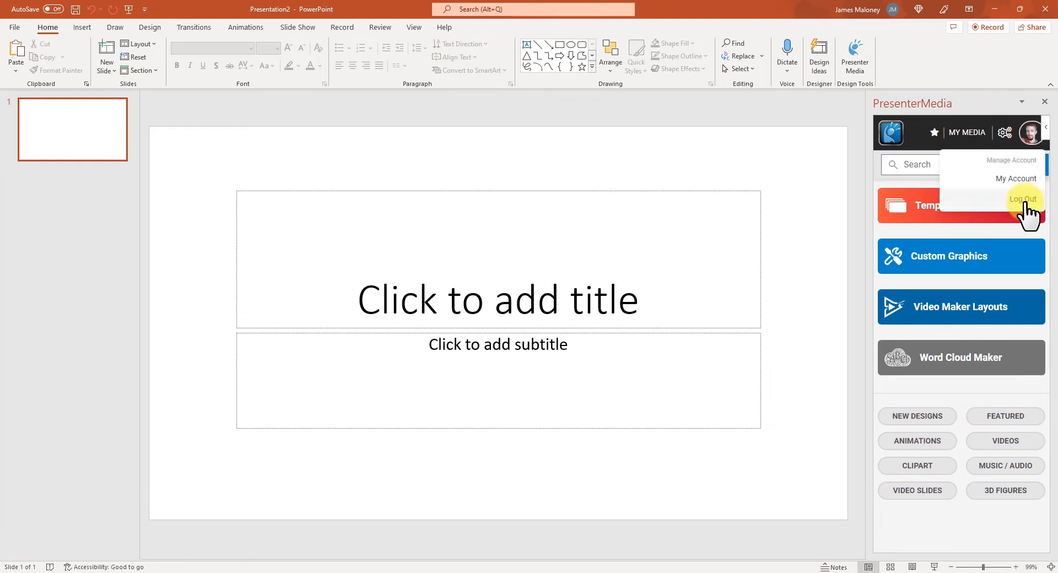
left_click(1023, 198)
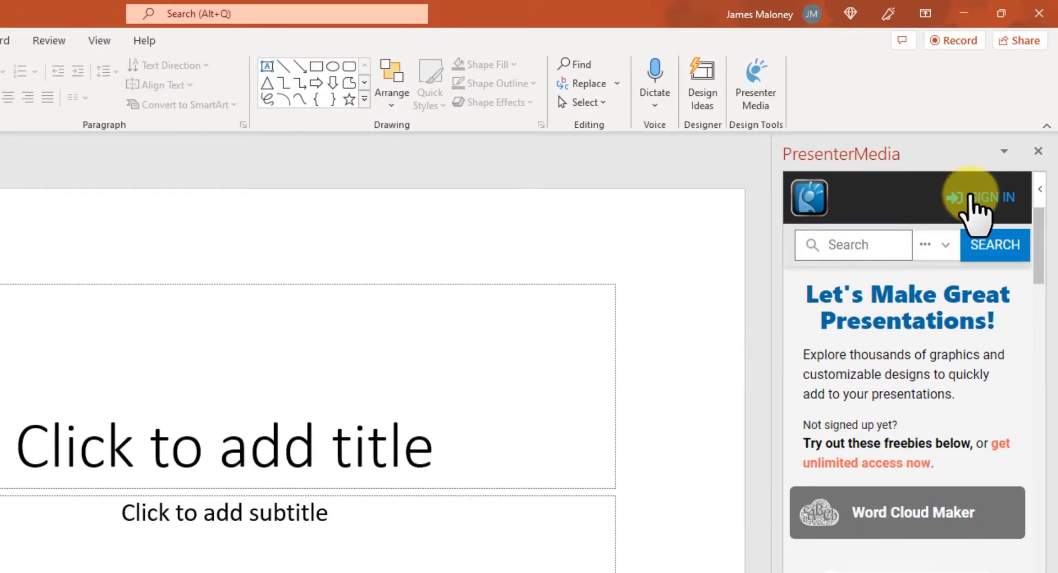
- Sign in to PresenterMedia with the saved account email and its password
left_click(989, 197)
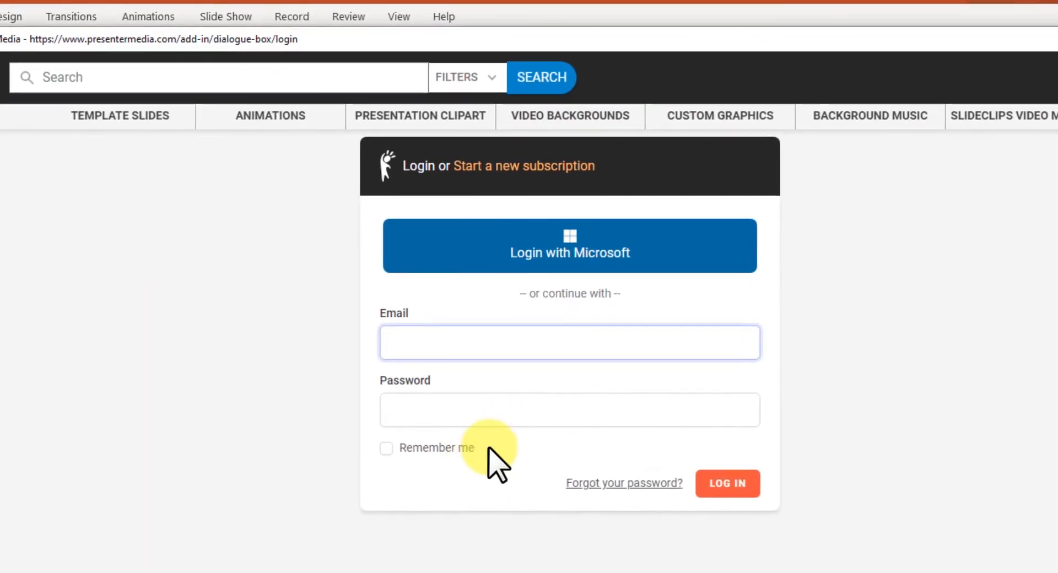
mouse_move(637, 263)
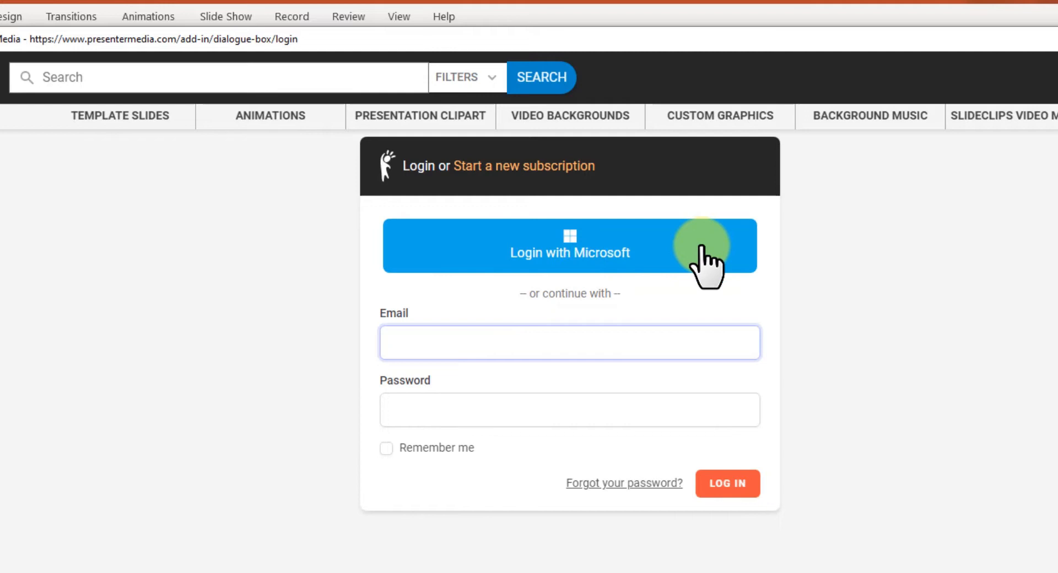
left_click(552, 343)
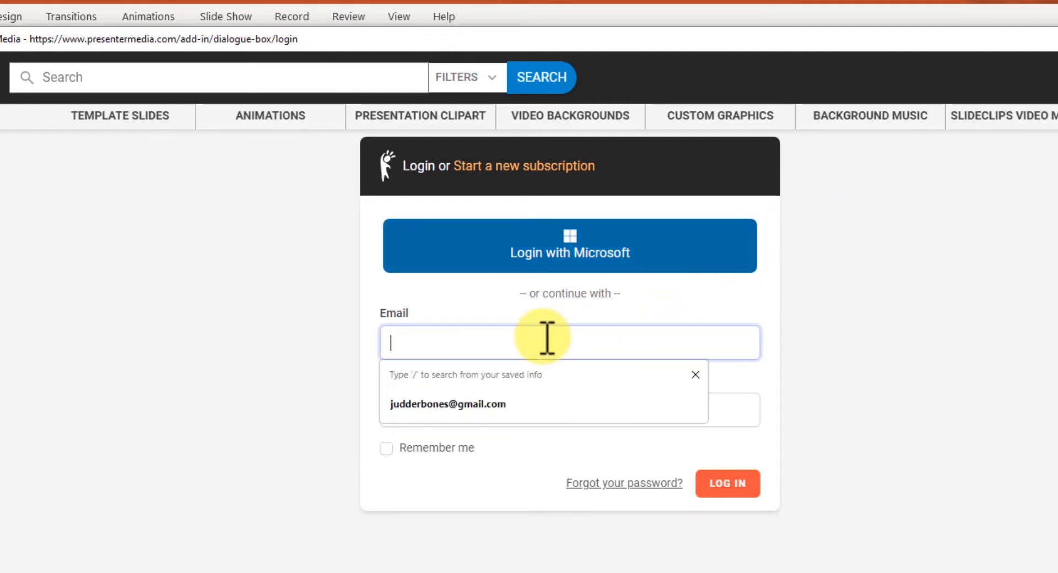
type("judde")
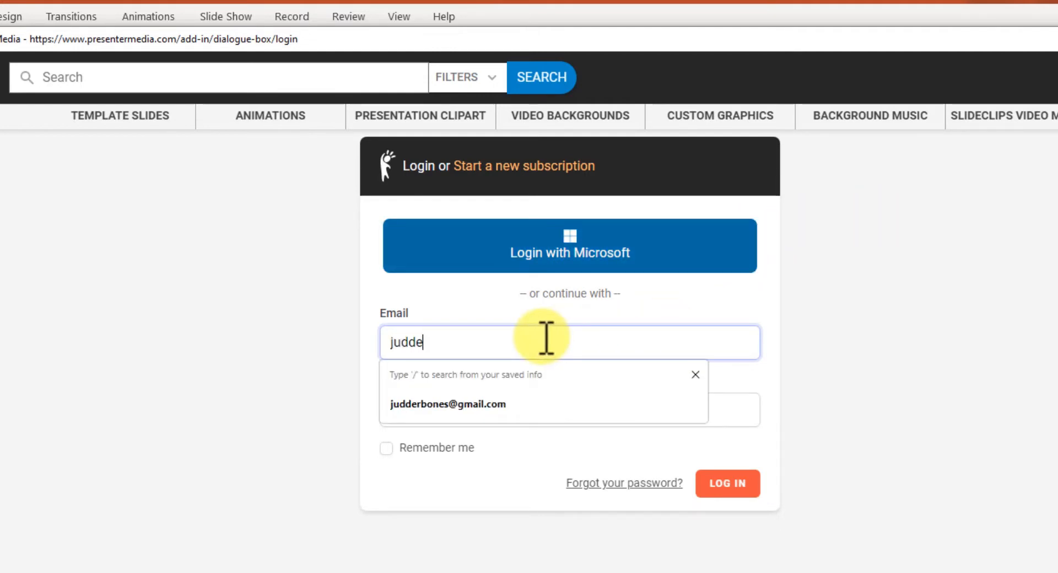
left_click(445, 404)
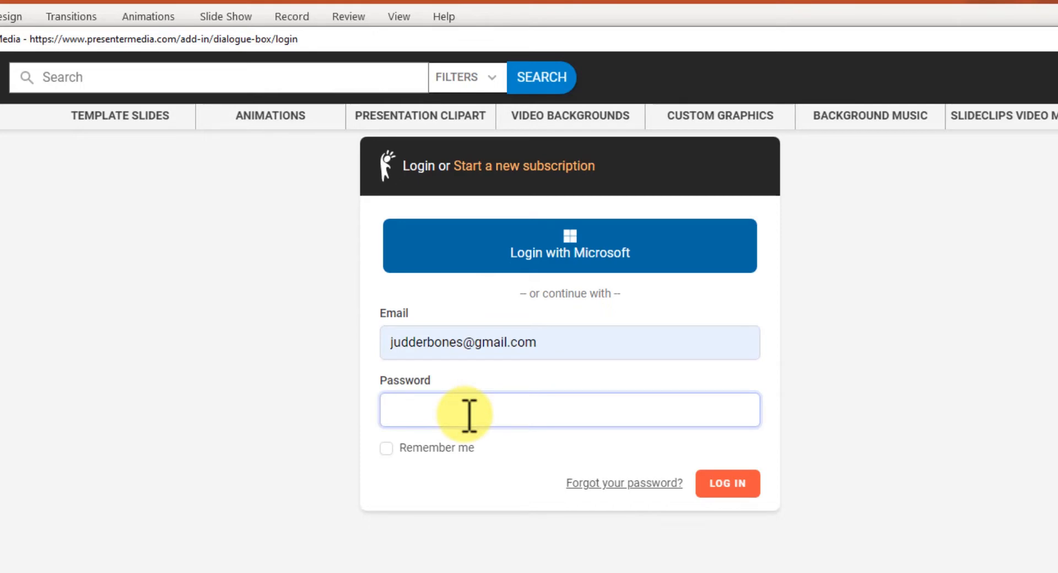
type("password")
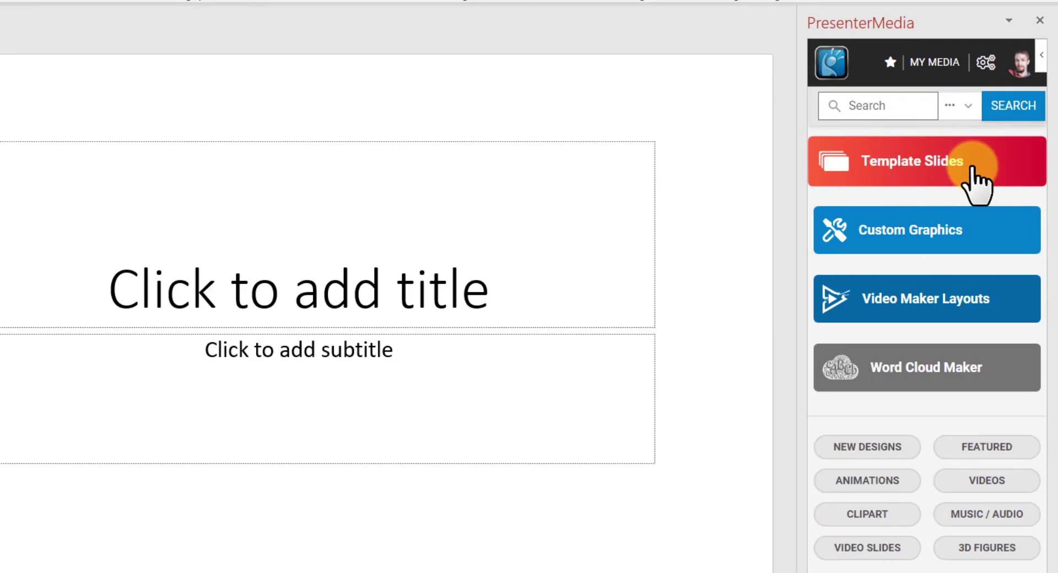
mouse_move(950, 344)
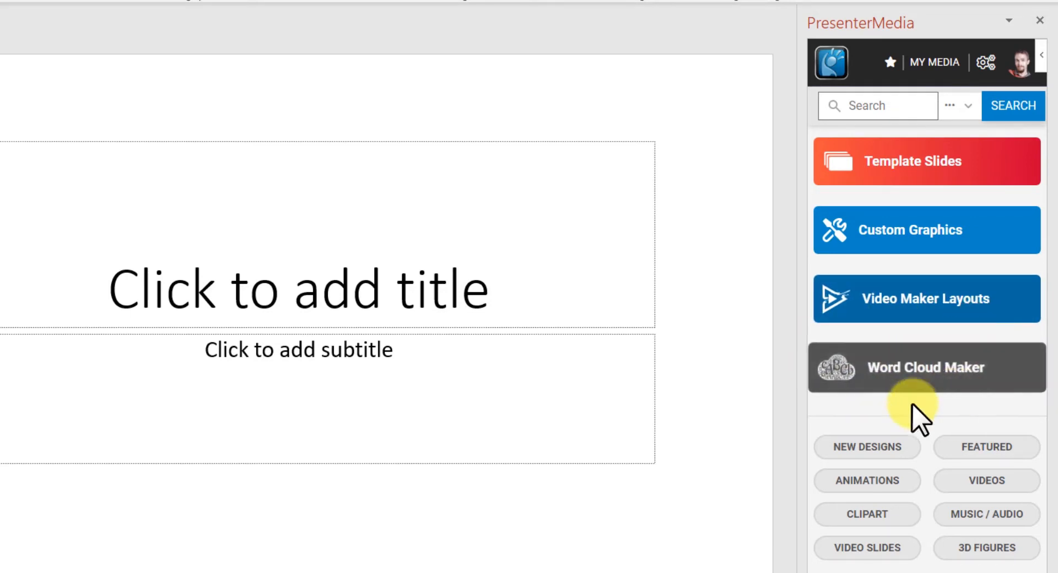
- Bring up the Template Slides gallery from the signed-in pane
left_click(986, 448)
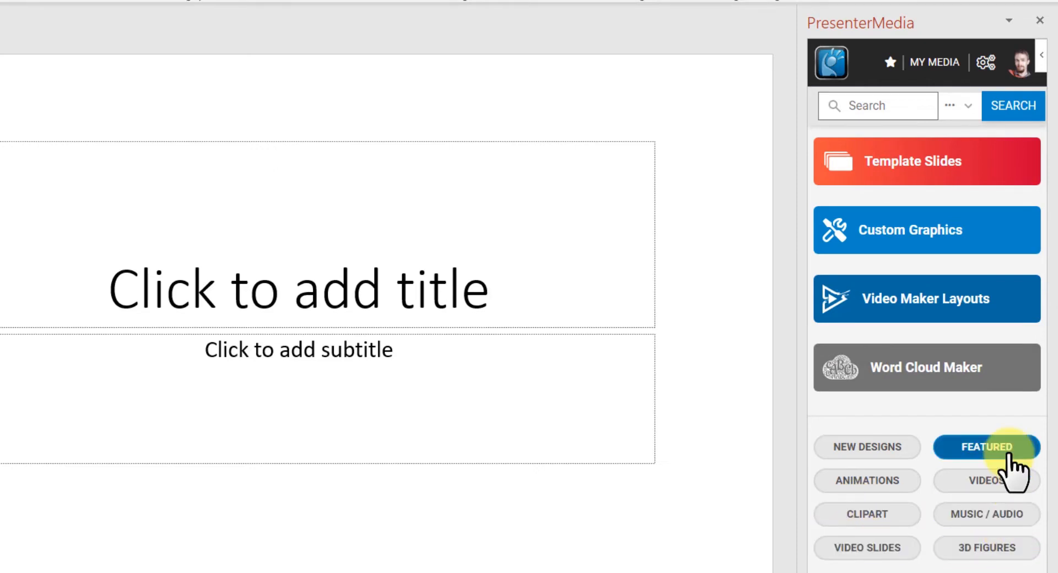
left_click(986, 515)
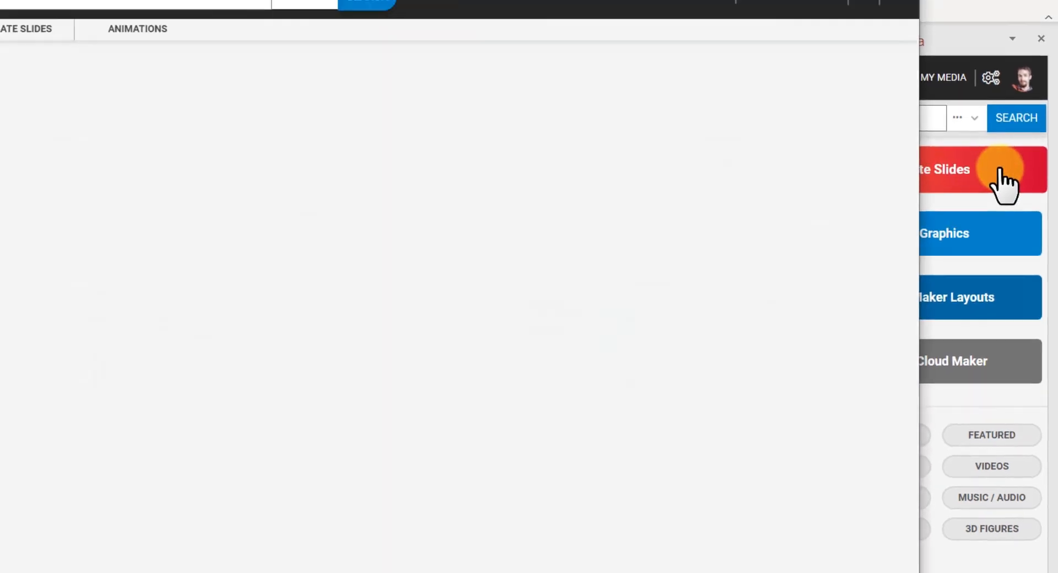
- Browse the template gallery as individual slides, starting with the spring-themed ones
left_click(961, 169)
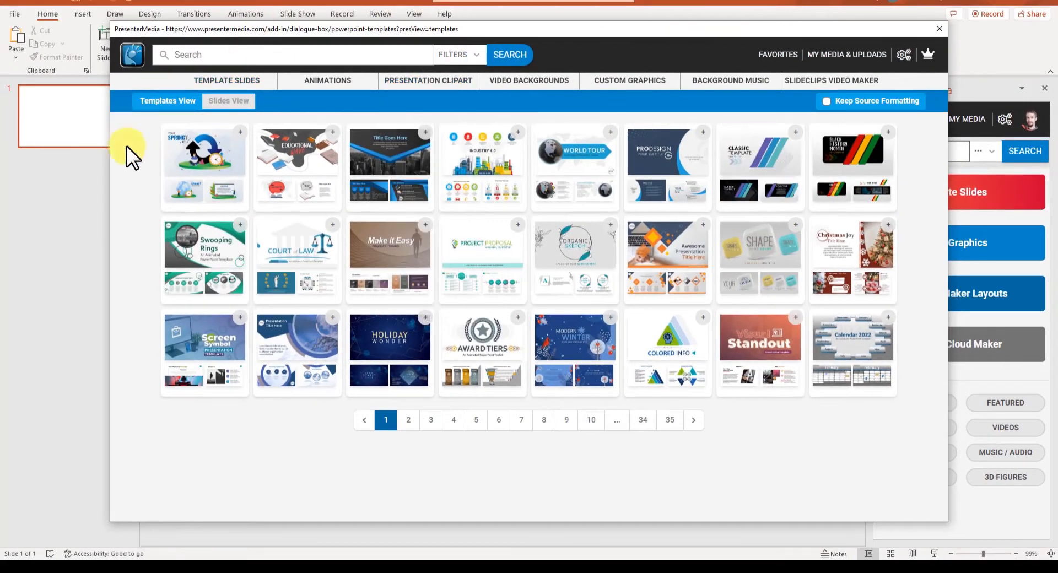
mouse_move(414, 290)
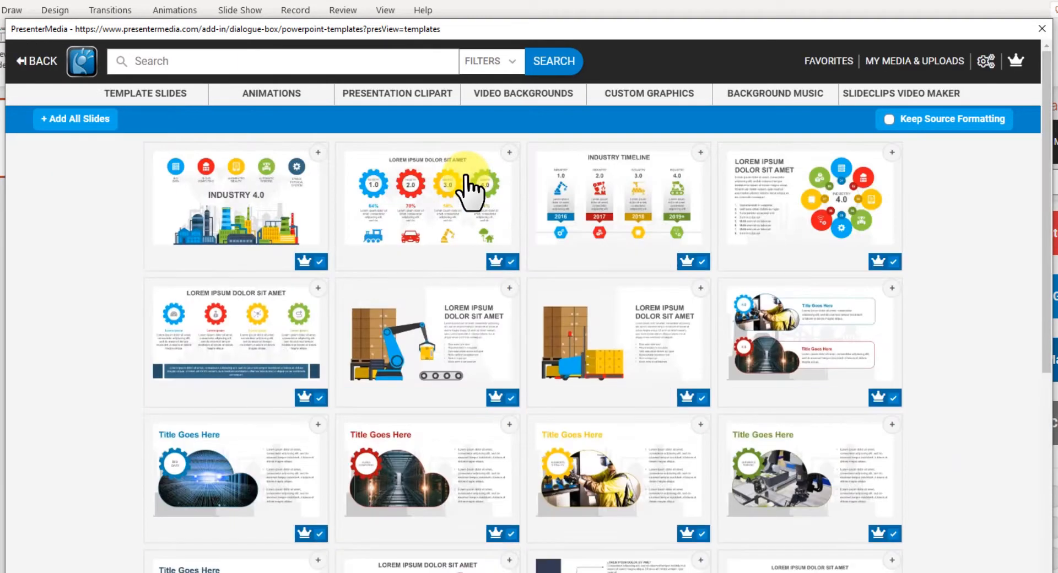
scroll("down", 3)
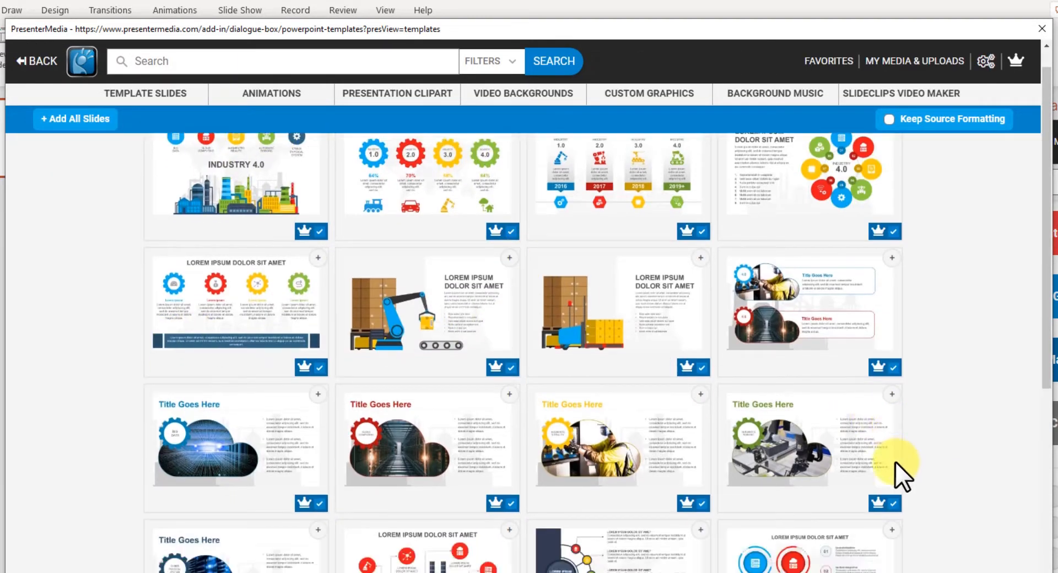
scroll("up", 3)
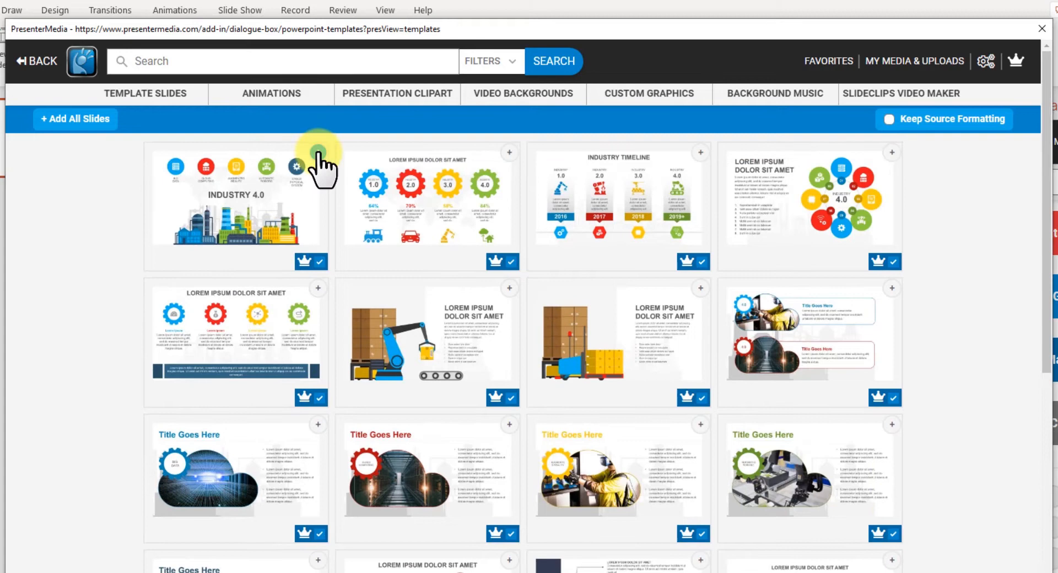
mouse_move(656, 161)
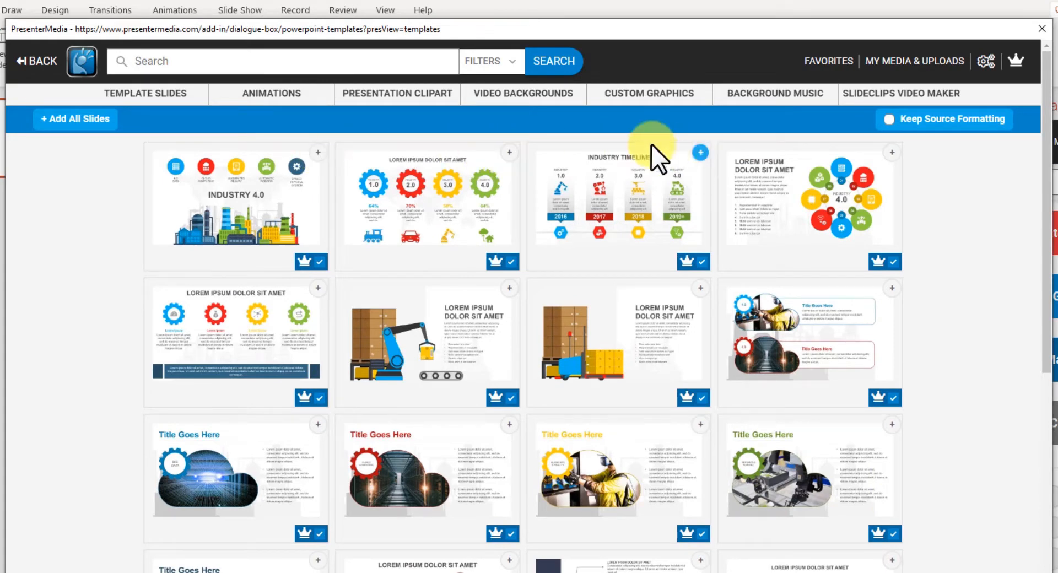
left_click(77, 119)
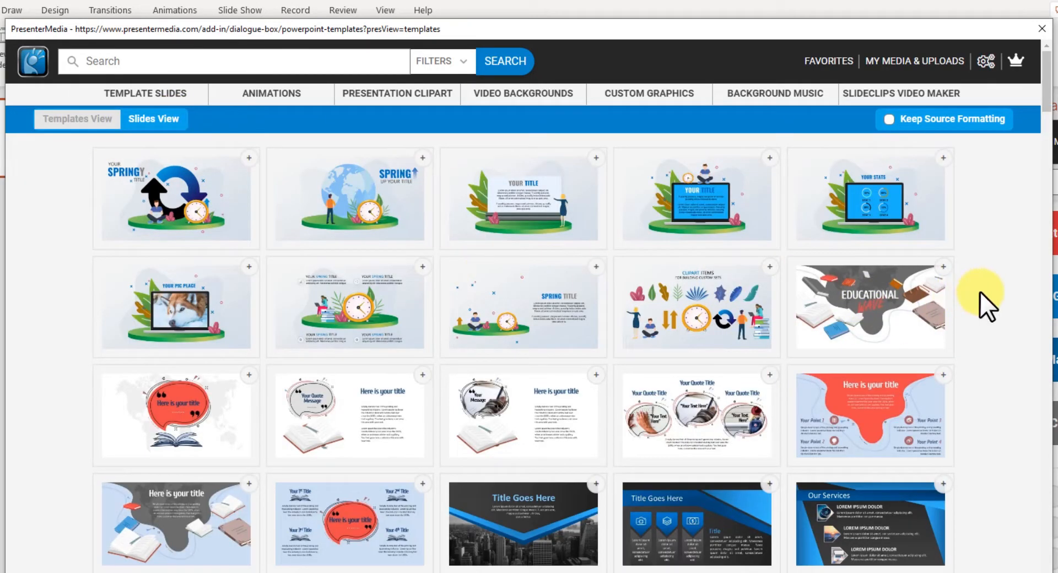
scroll("down", 3)
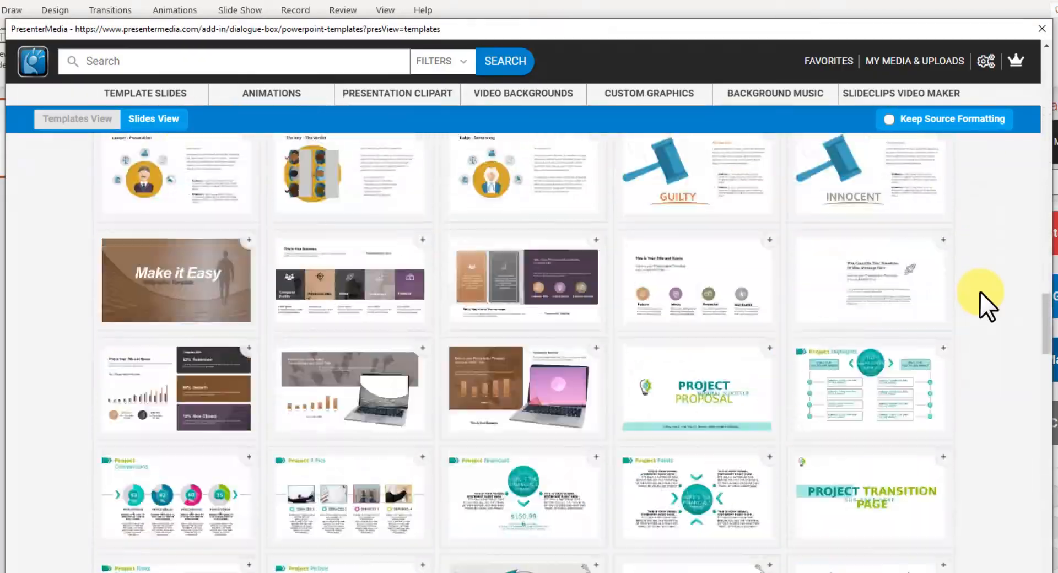
scroll("down", 3)
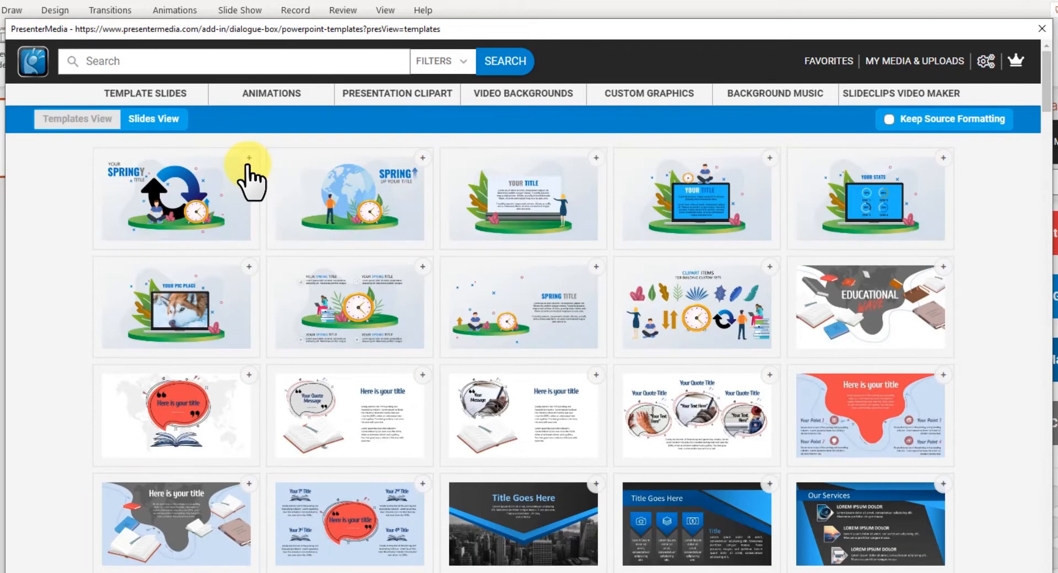
mouse_move(603, 263)
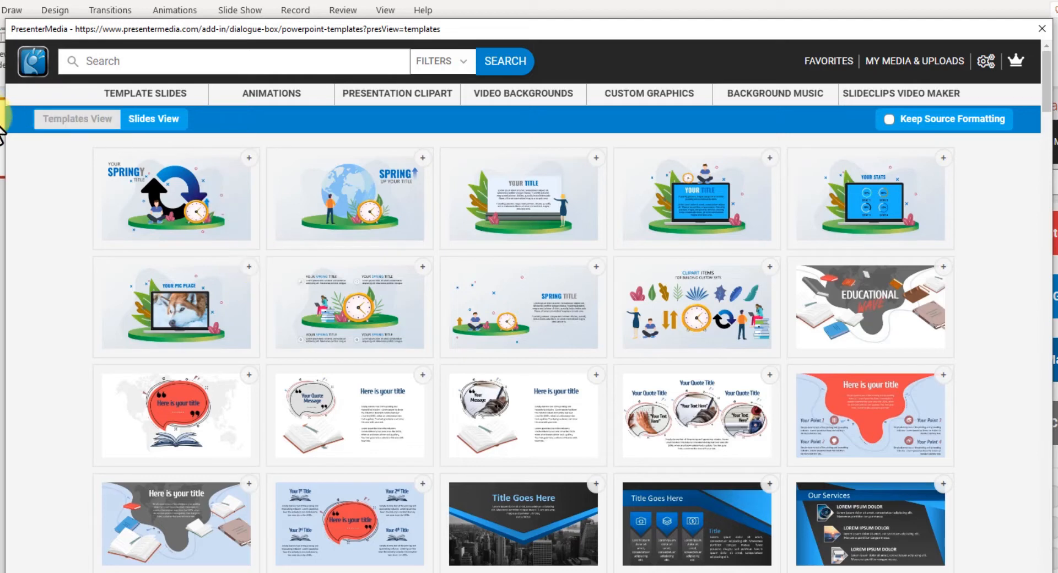
- Switch the library to whole-template previews spanning 35 pages
left_click(271, 94)
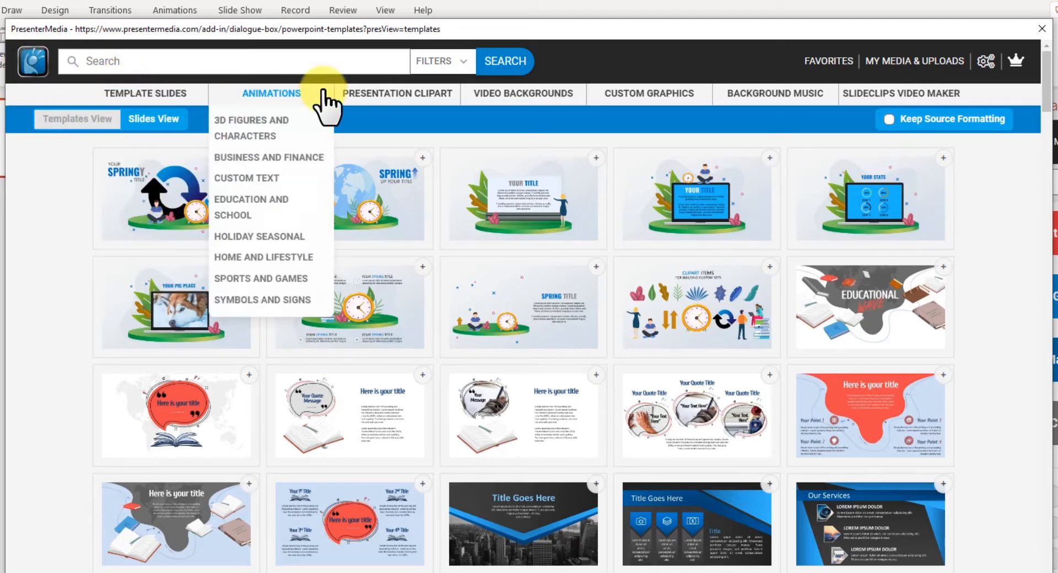
left_click(145, 93)
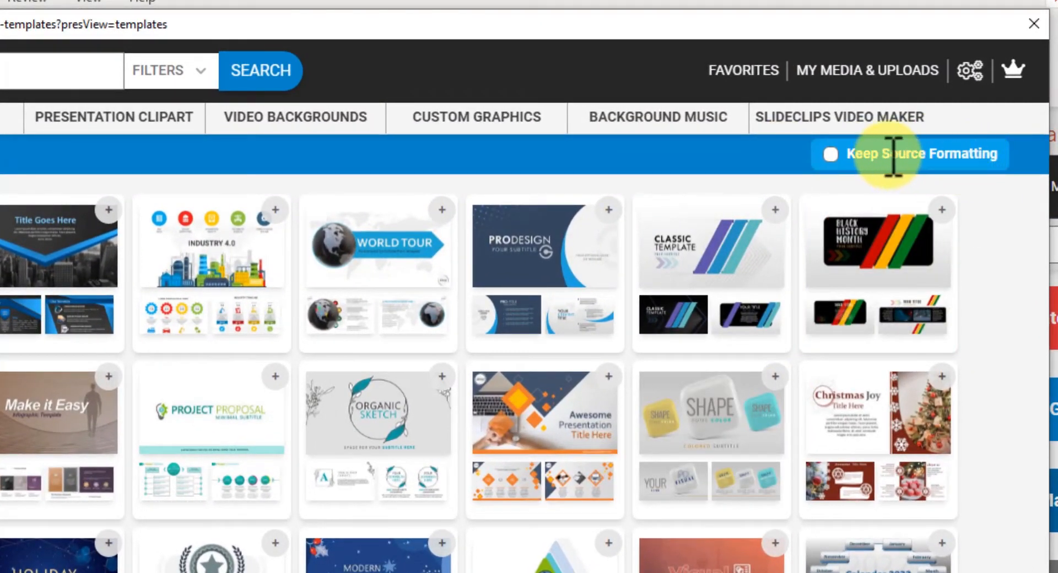
mouse_move(988, 154)
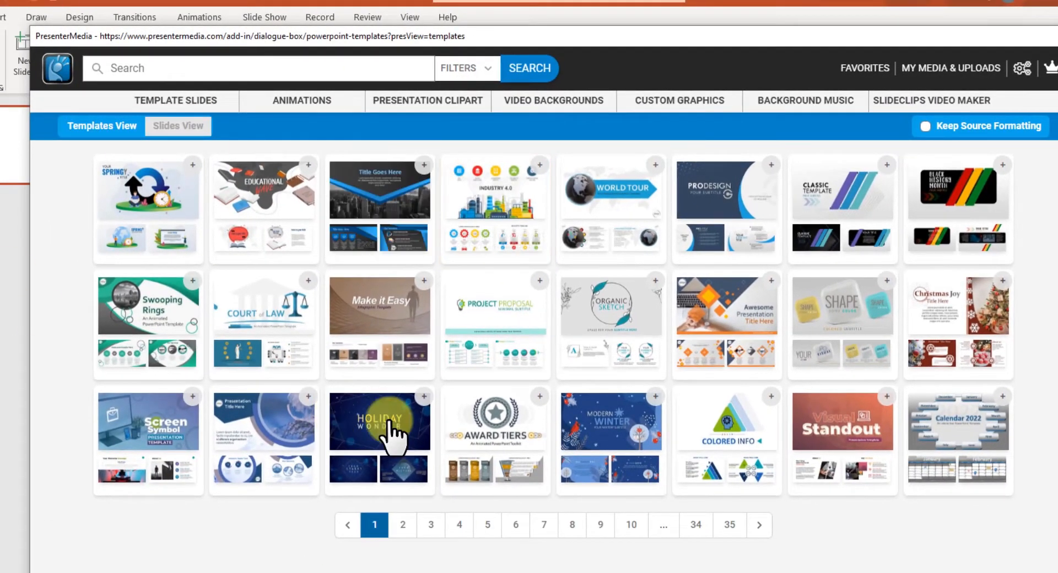
mouse_move(616, 203)
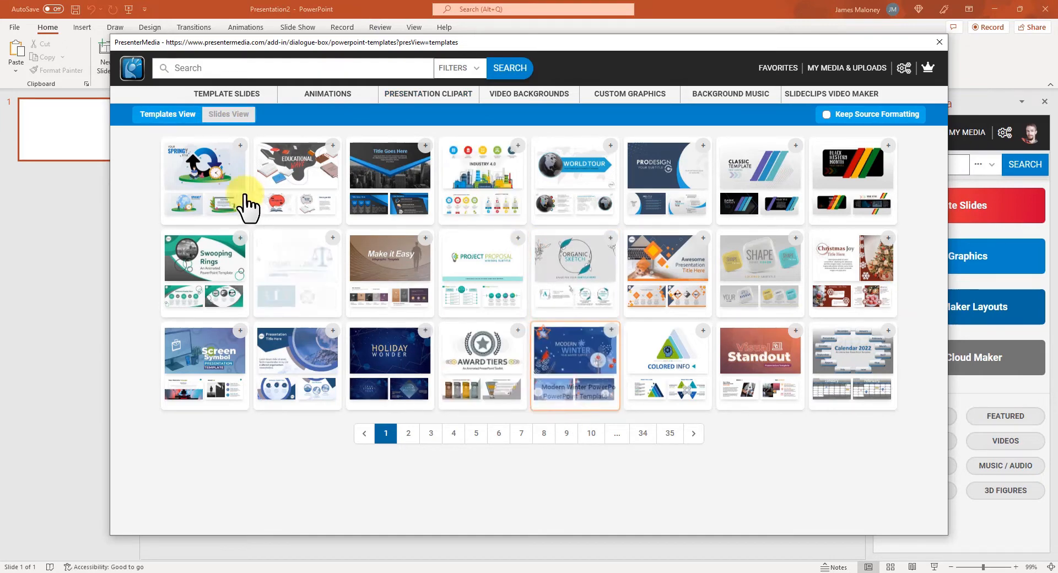
- Preview the YOUR MESSAGE sign held by a presenter, then list the presentation clipart
left_click(327, 93)
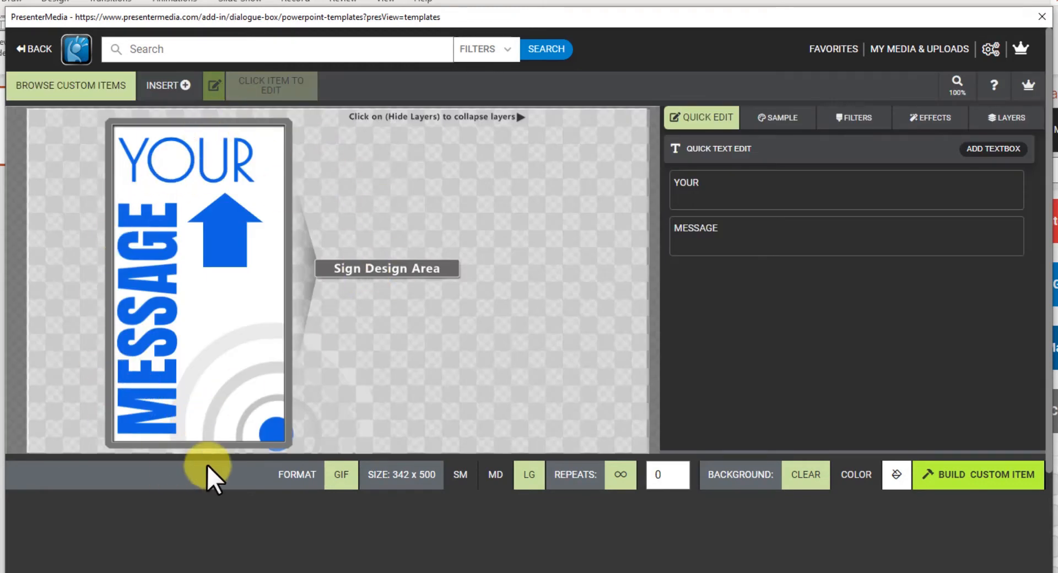
left_click(778, 117)
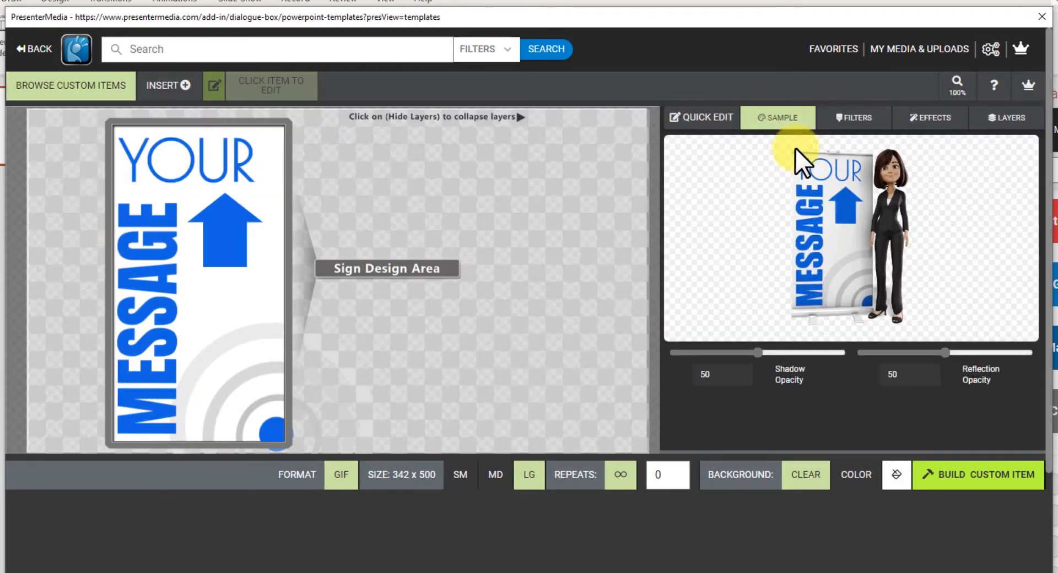
mouse_move(849, 343)
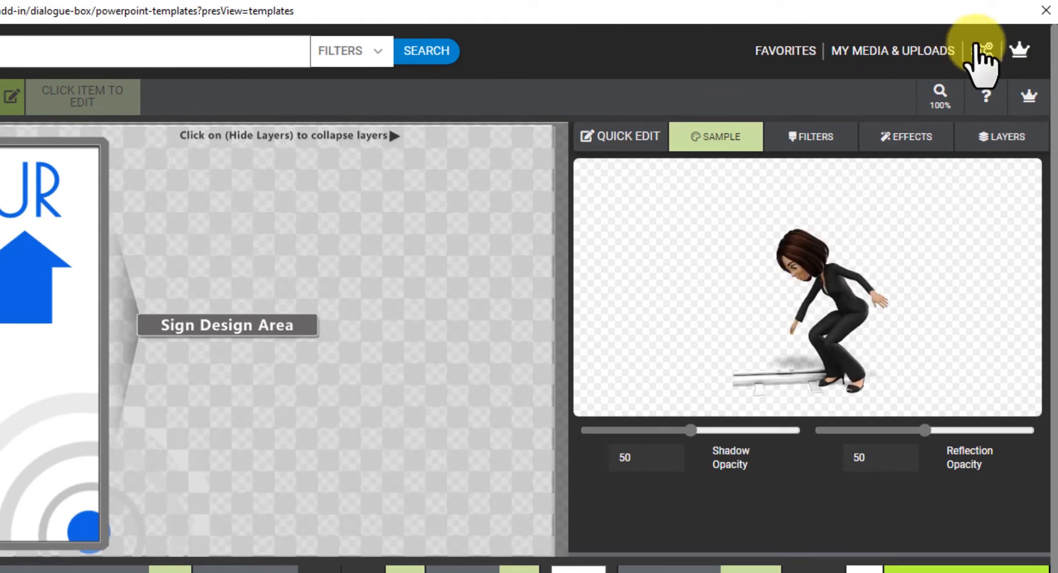
left_click(986, 50)
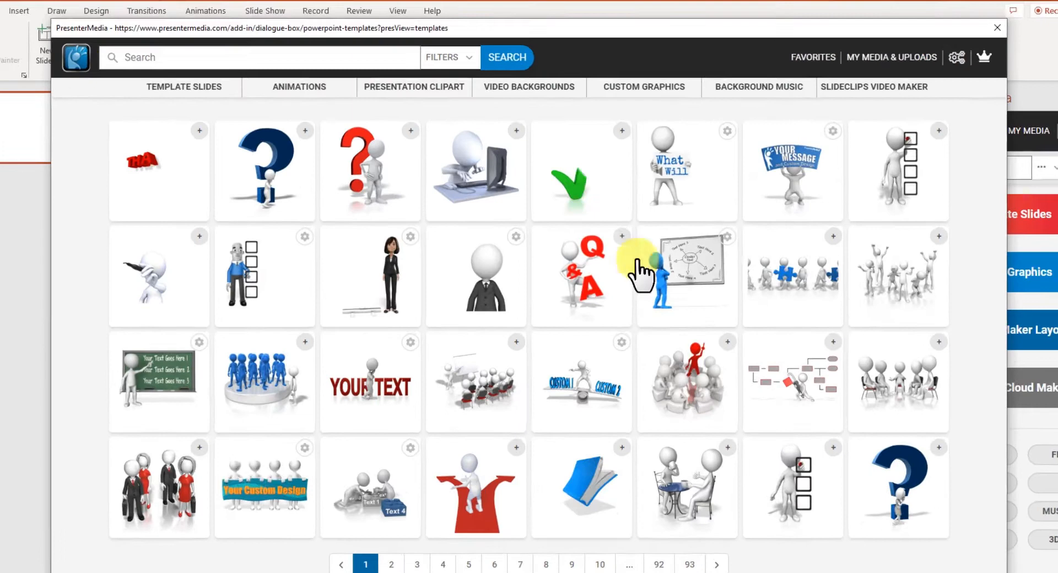
- Recolour the stickman question-mark clipart green and cyan, then return to the gallery
left_click(415, 87)
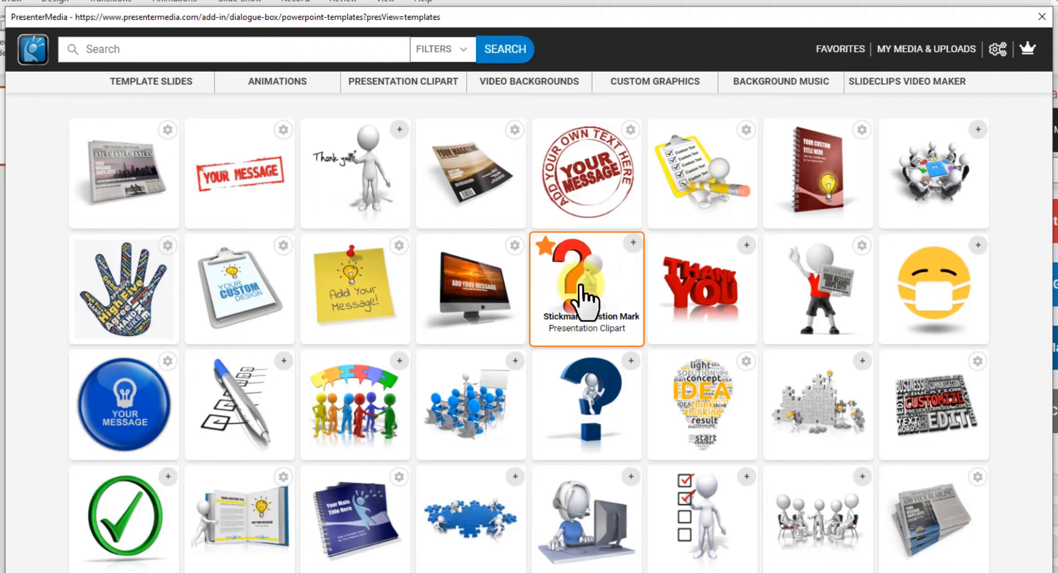
left_click(586, 287)
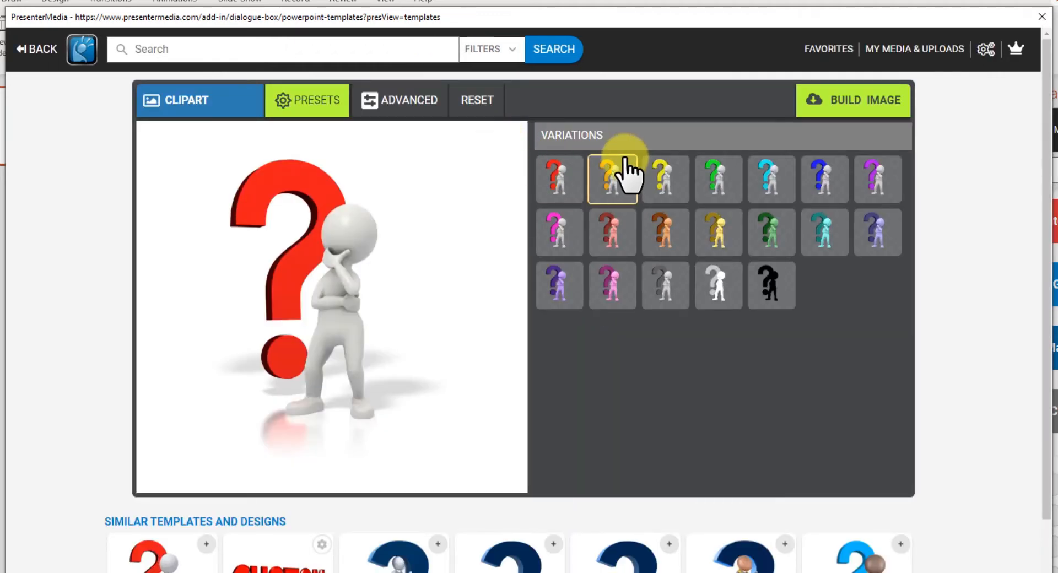
left_click(772, 178)
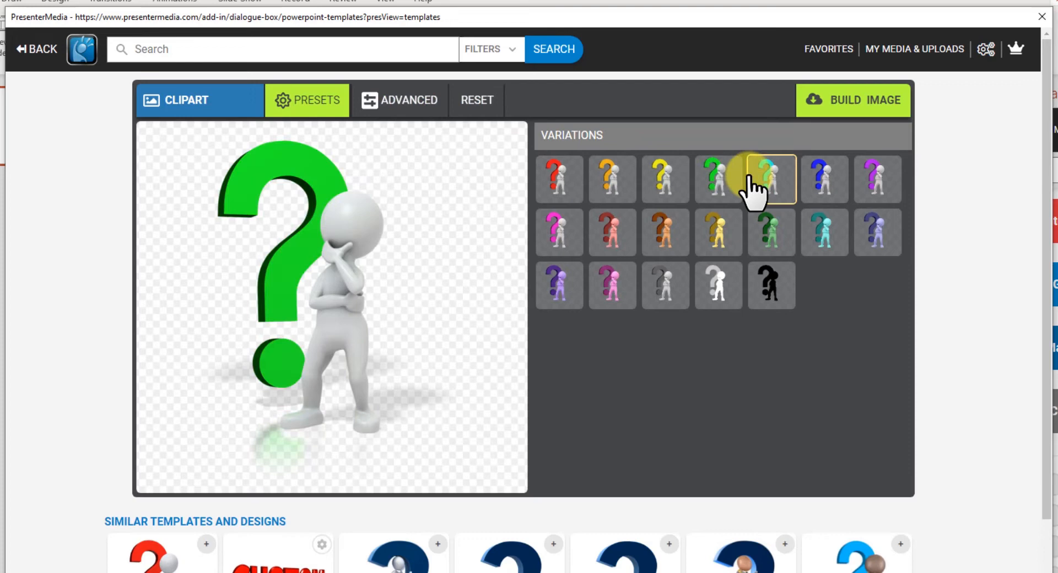
left_click(771, 180)
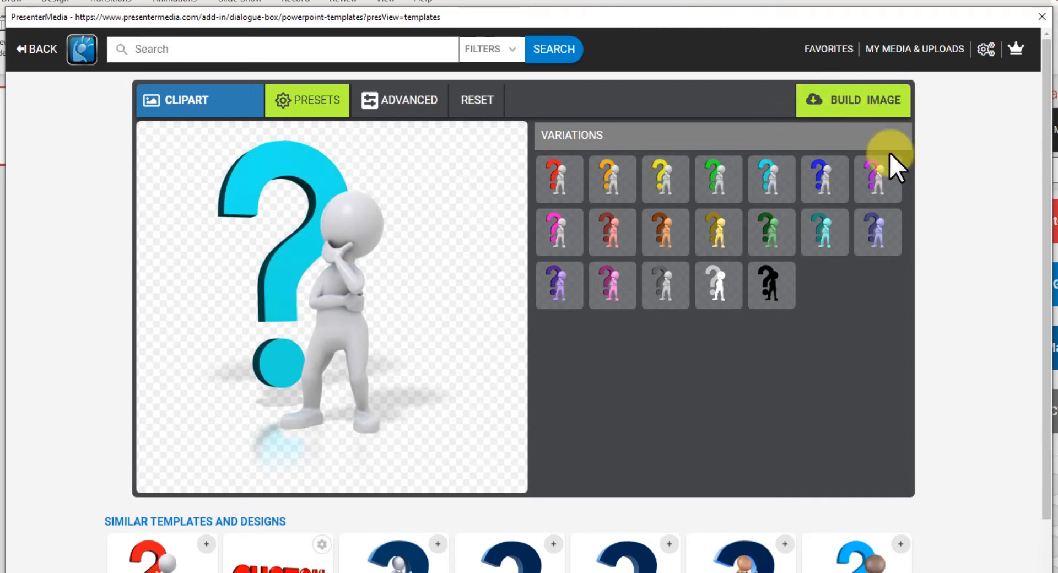
mouse_move(159, 248)
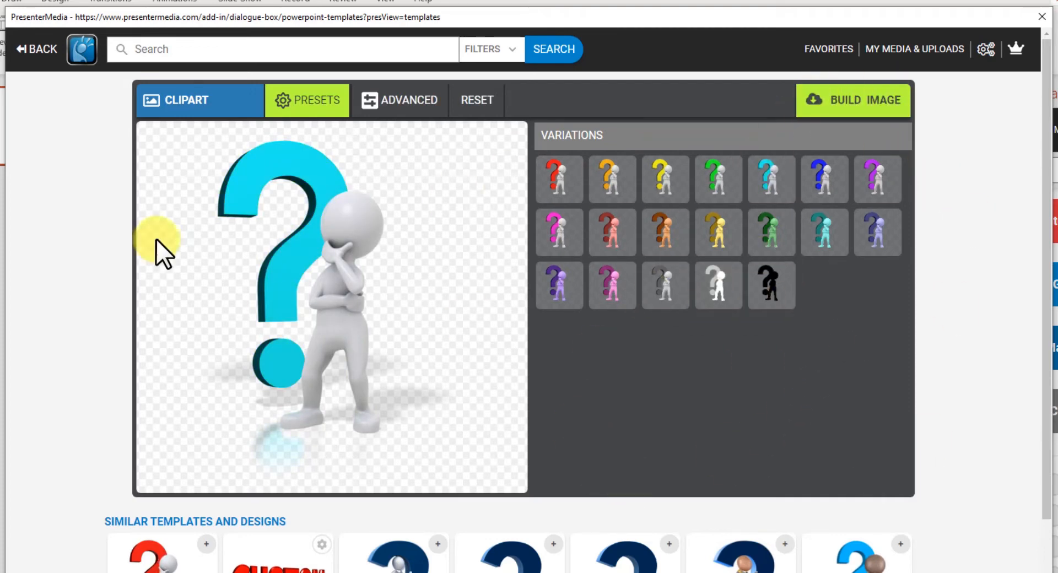
left_click(654, 81)
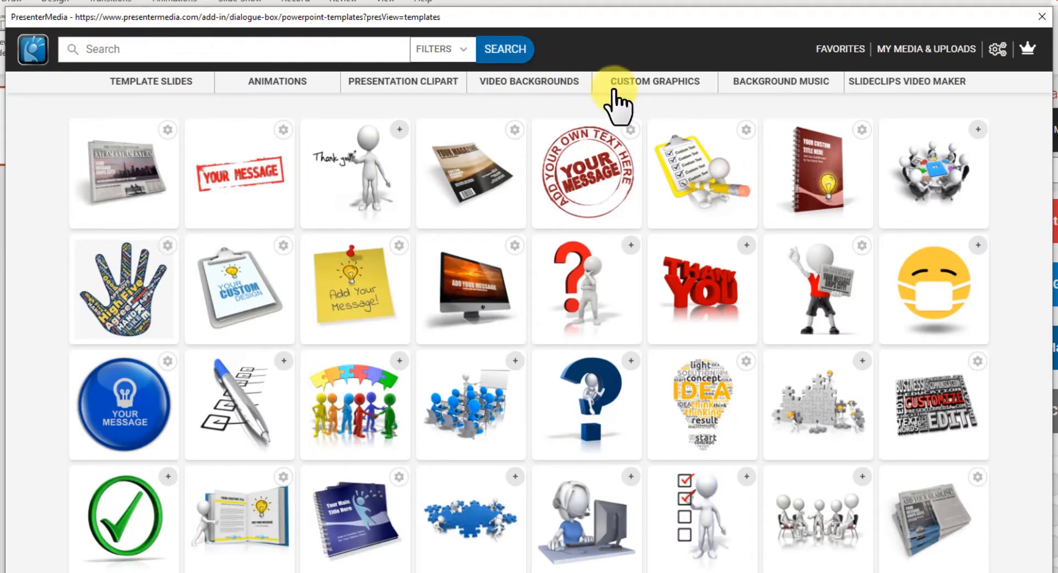
mouse_move(797, 171)
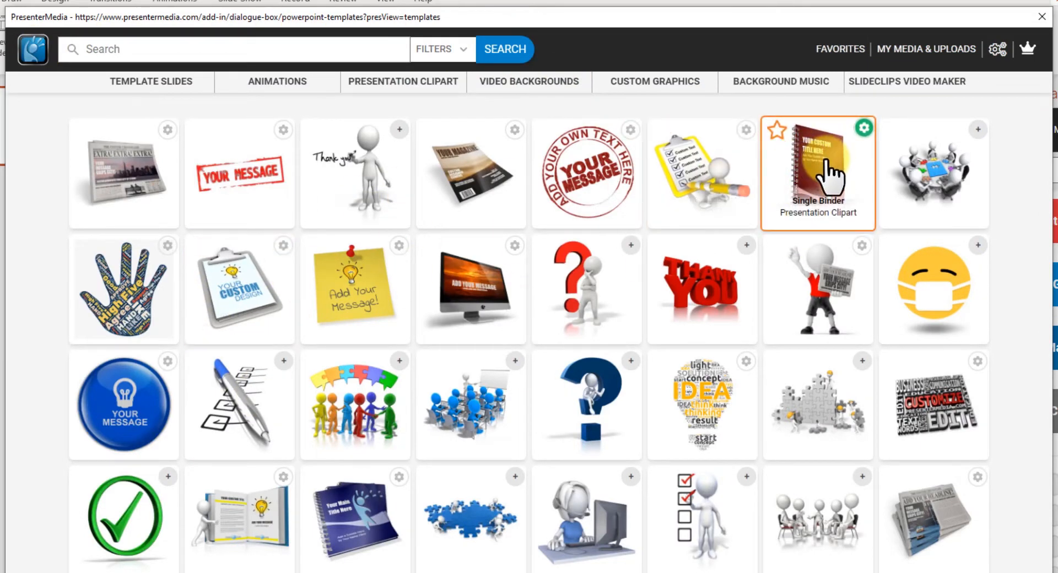
- Preview the Single Binder design as a 3D spiral notebook and return to the gallery
left_click(817, 173)
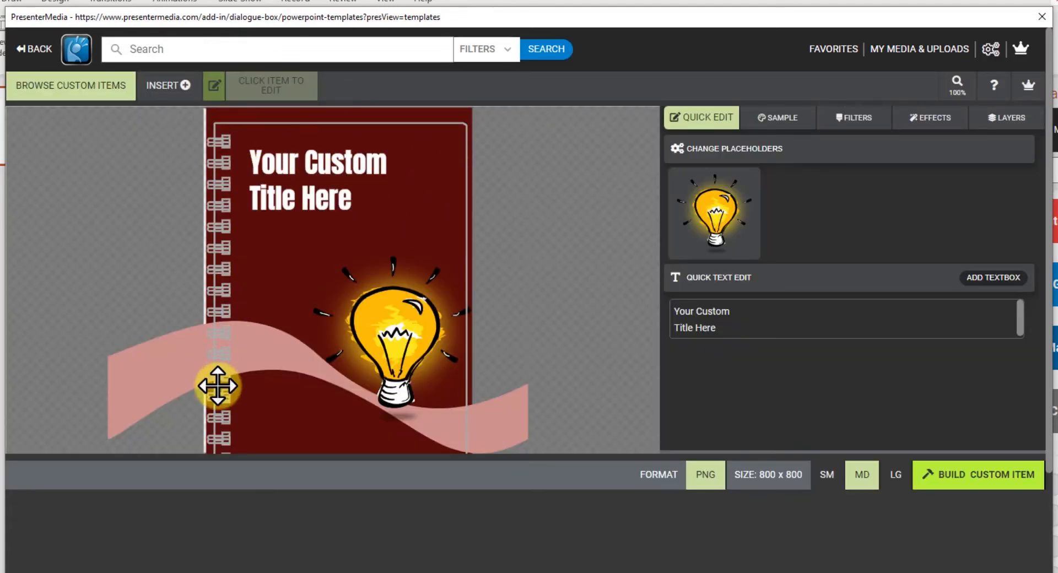
left_click(778, 118)
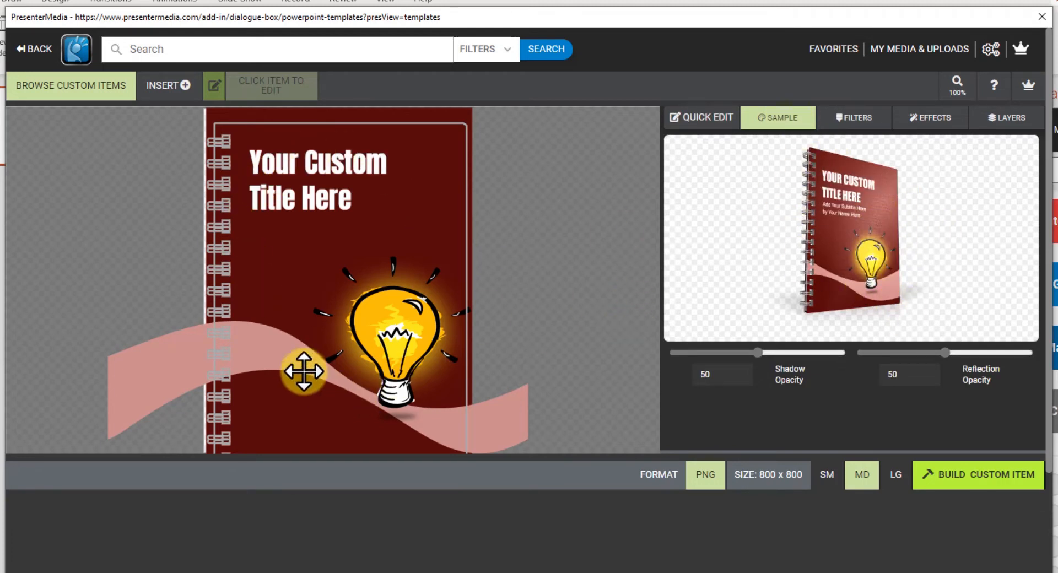
mouse_move(876, 211)
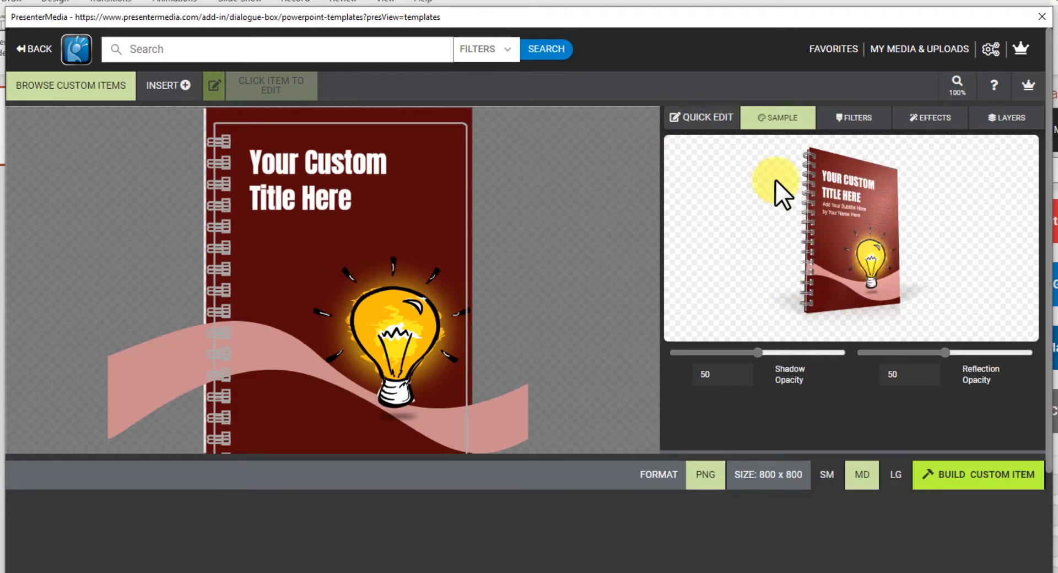
left_click(72, 50)
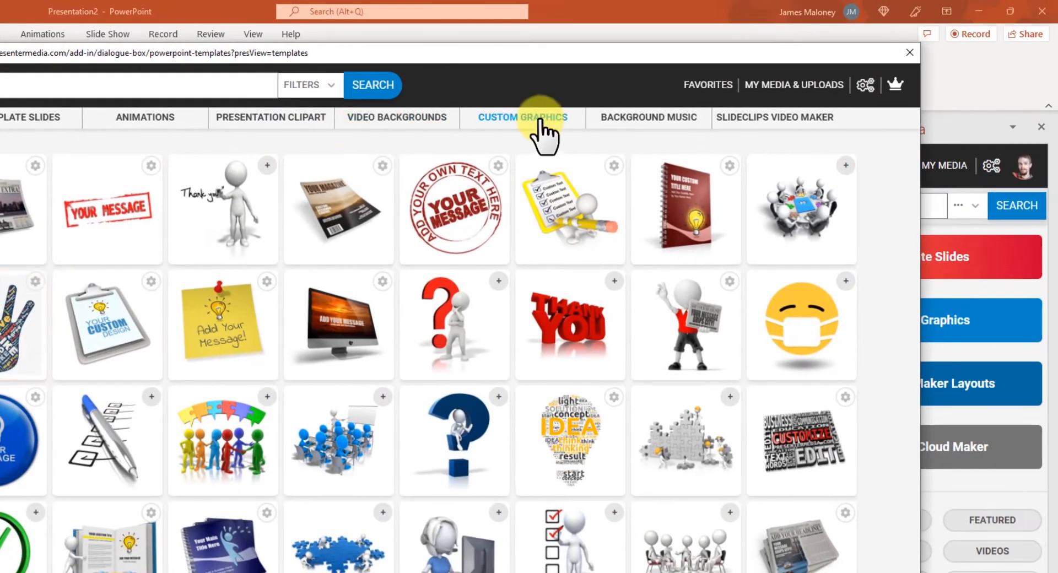
- List the custom graphics categories and enter the word cloud generator
left_click(522, 117)
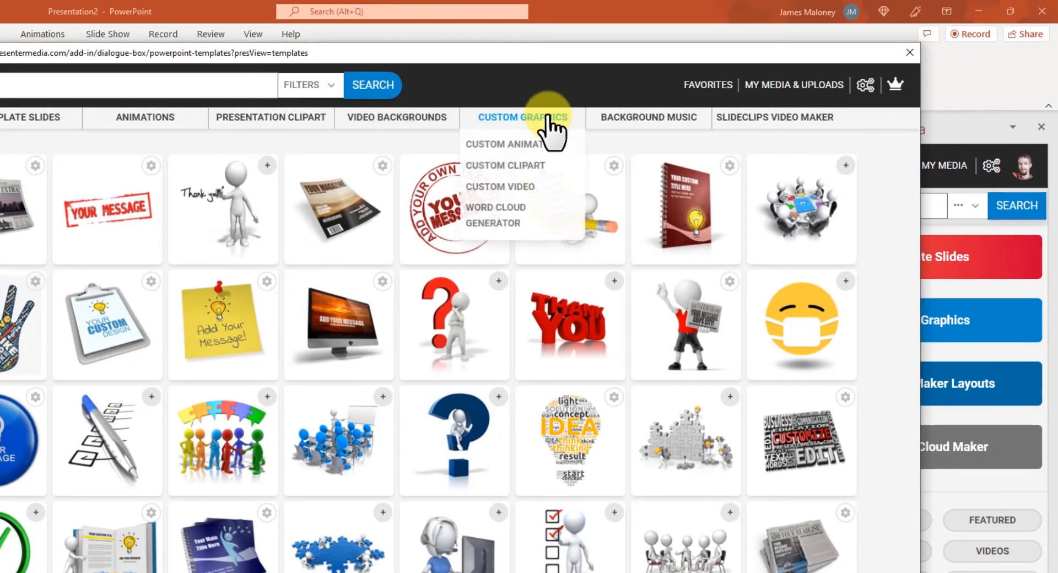
mouse_move(496, 232)
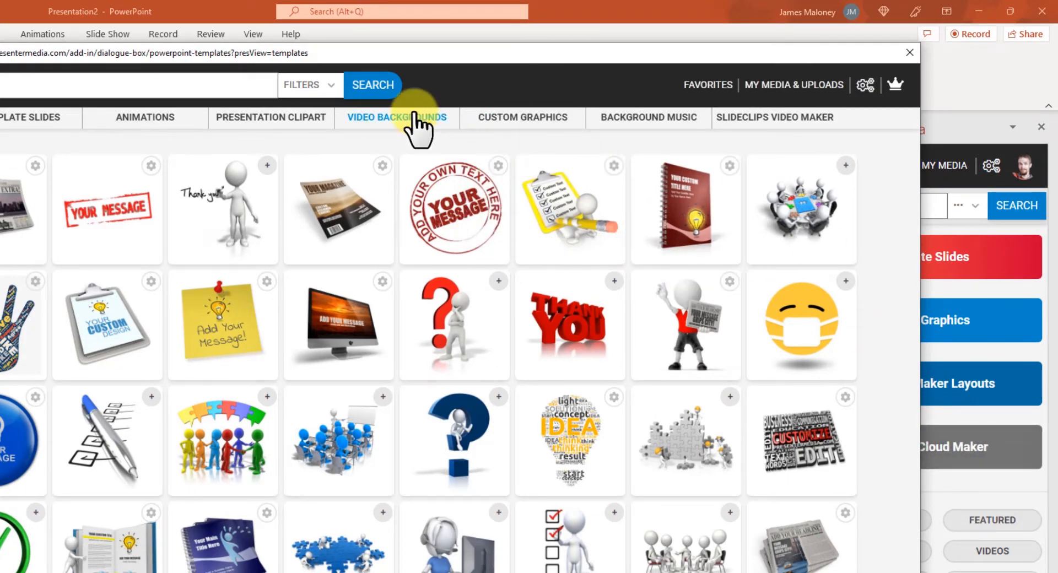
left_click(522, 118)
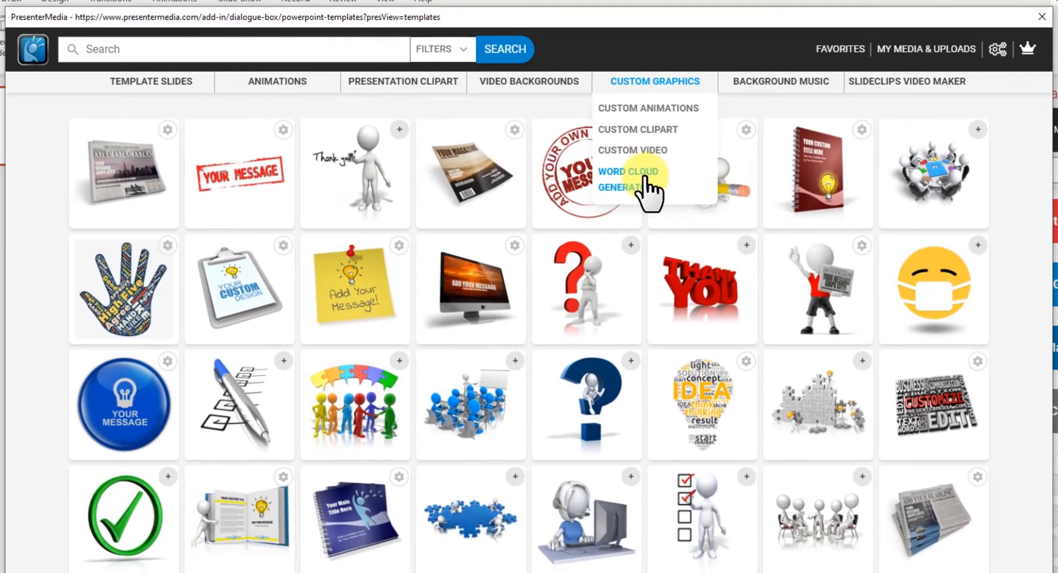
left_click(627, 179)
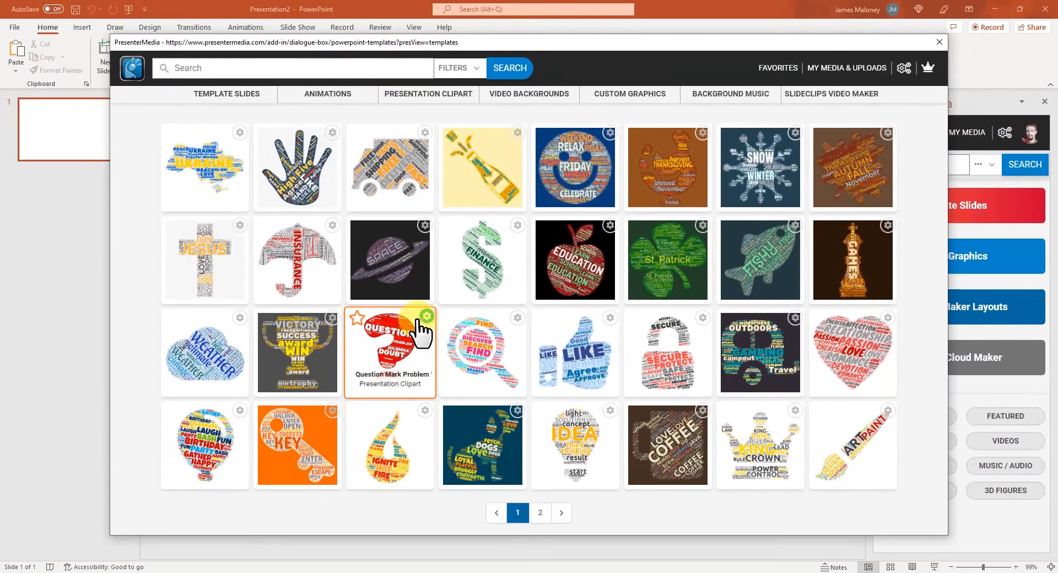
left_click(390, 353)
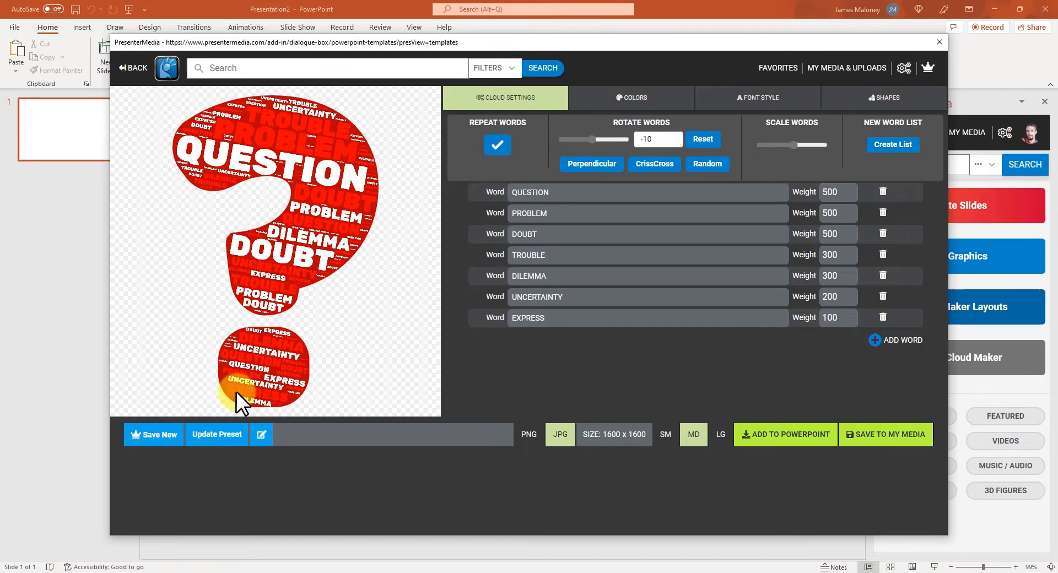
mouse_move(154, 60)
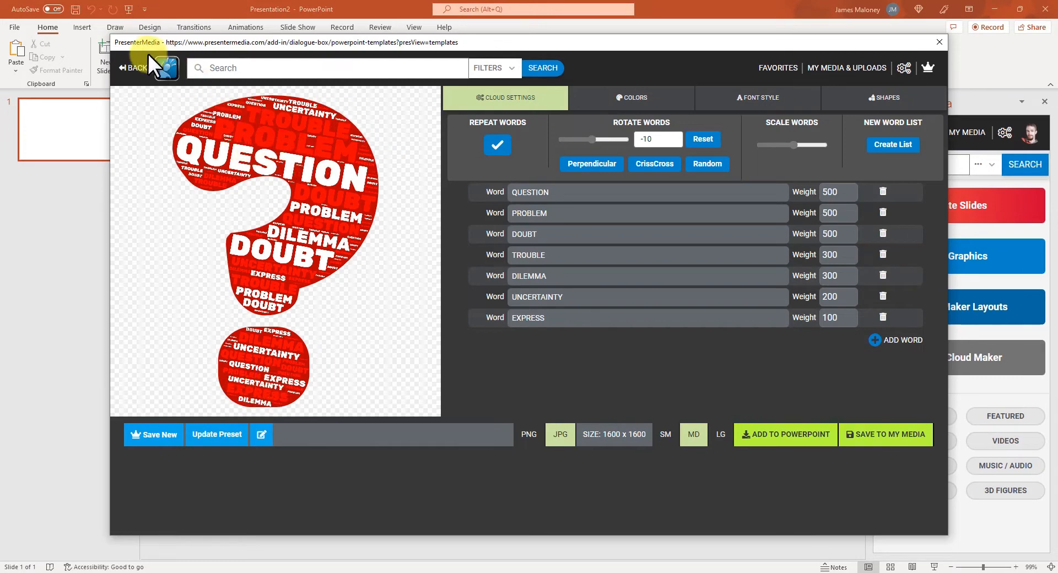
left_click(135, 69)
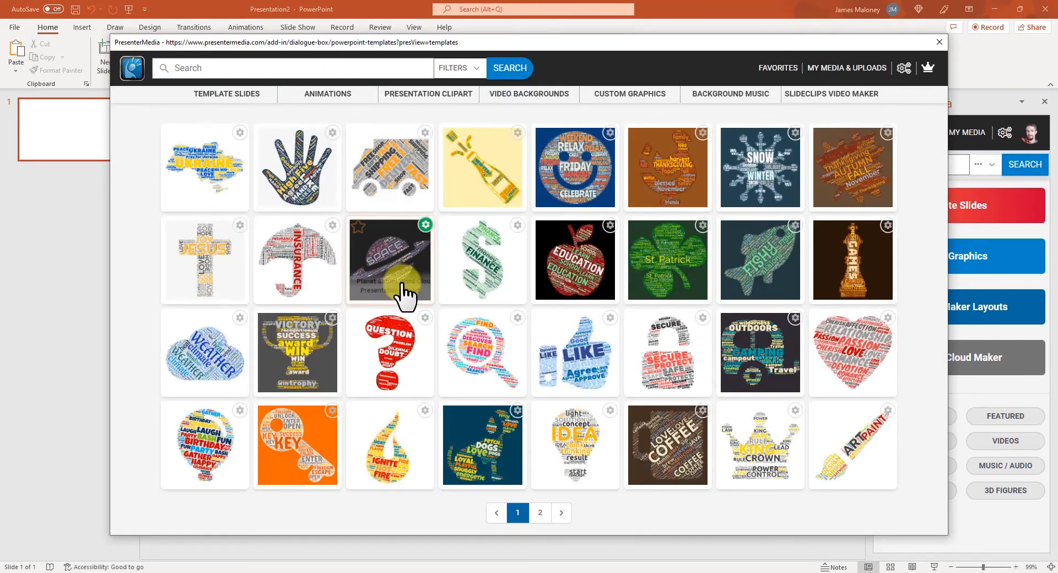
left_click(390, 260)
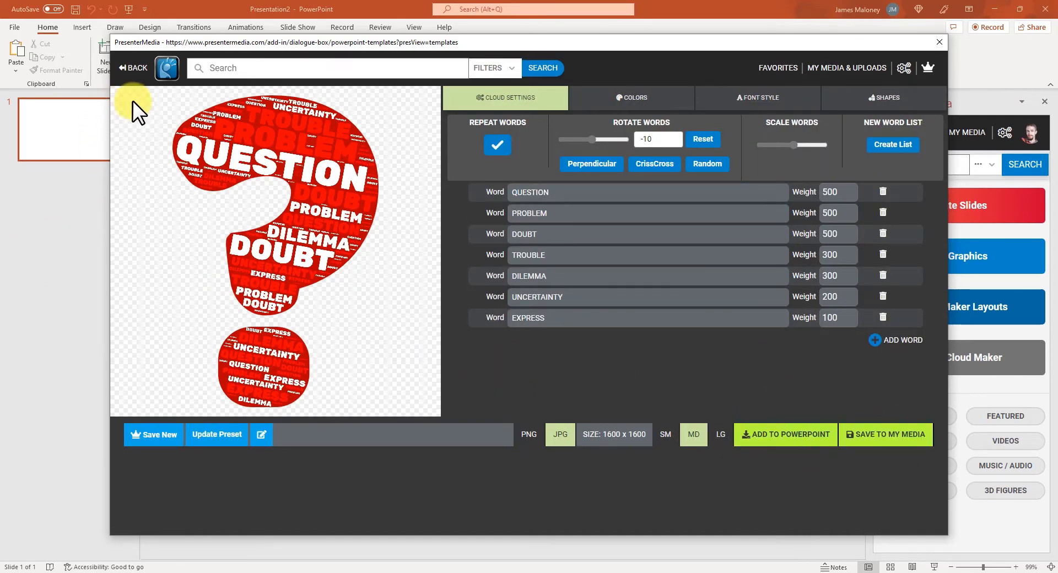
mouse_move(775, 423)
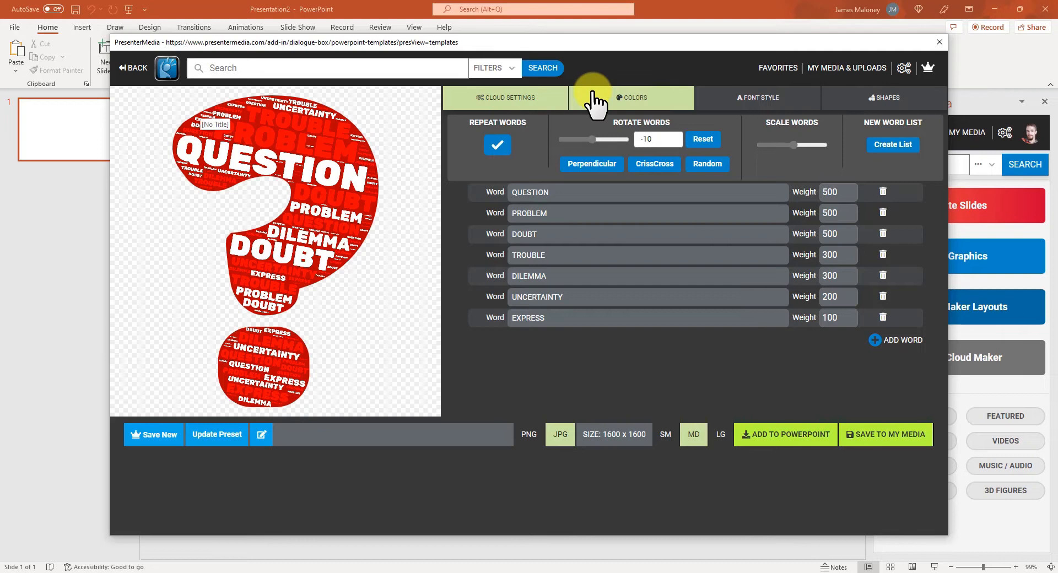
left_click(887, 98)
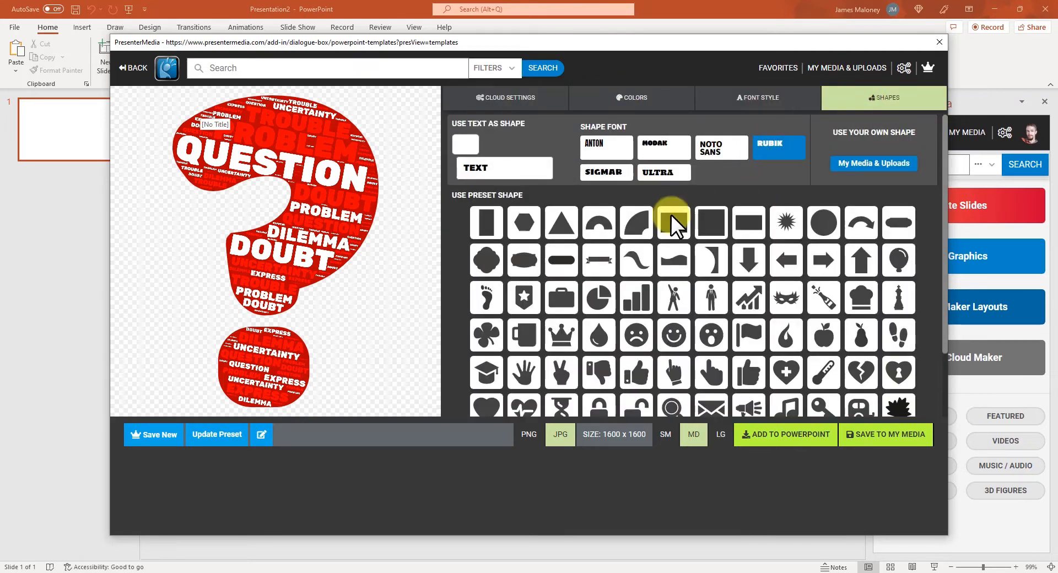
left_click(509, 98)
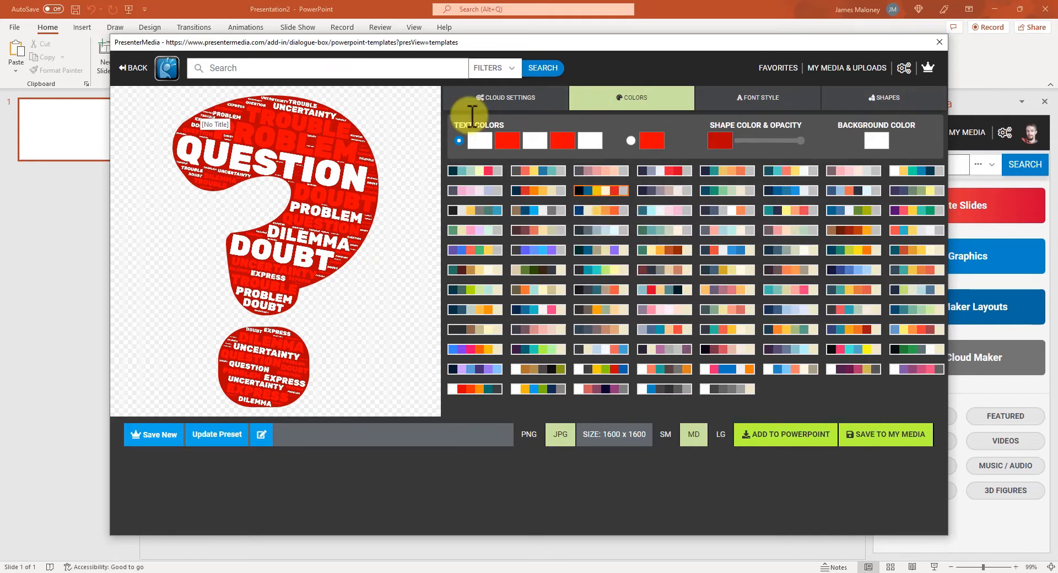
mouse_move(939, 481)
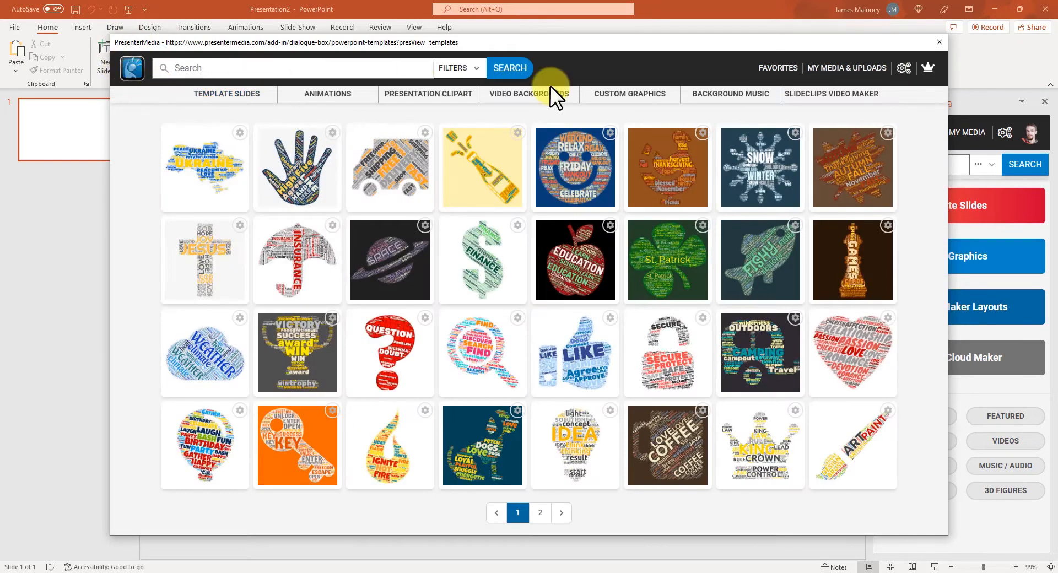
- Load the Universal Breaking News background from the video backgrounds gallery into the editor
left_click(528, 94)
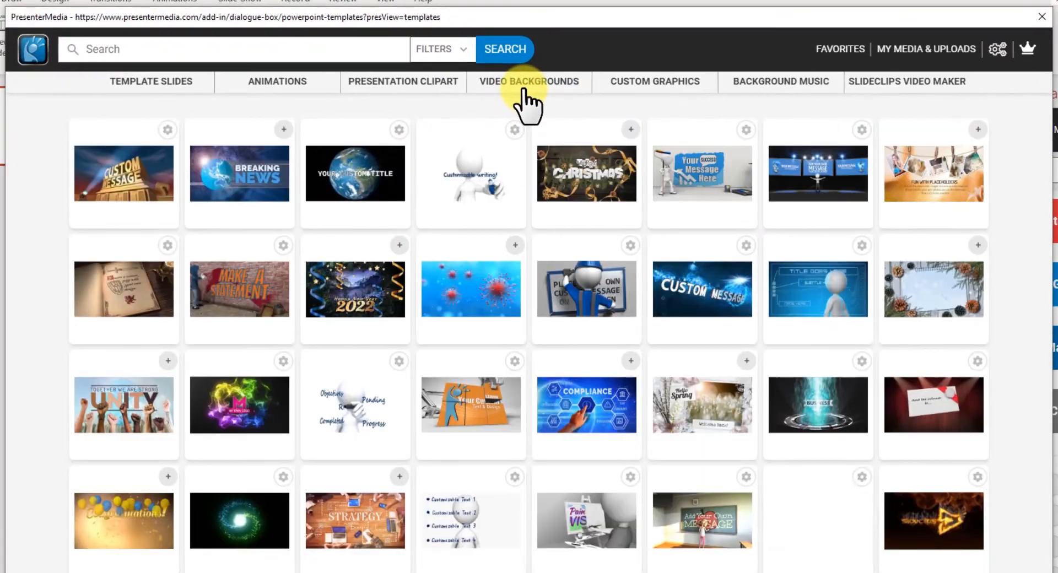
mouse_move(462, 160)
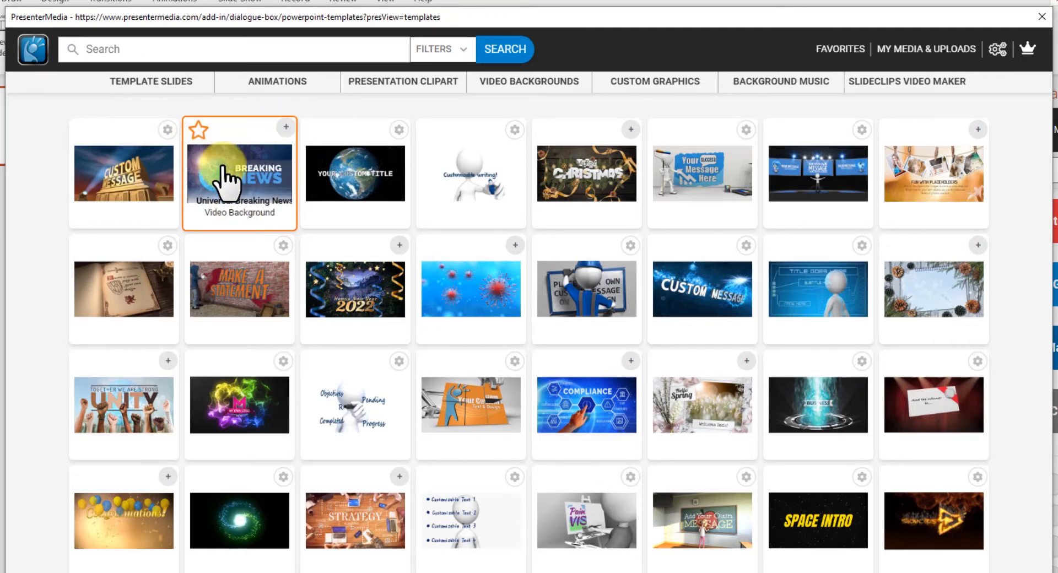
left_click(229, 177)
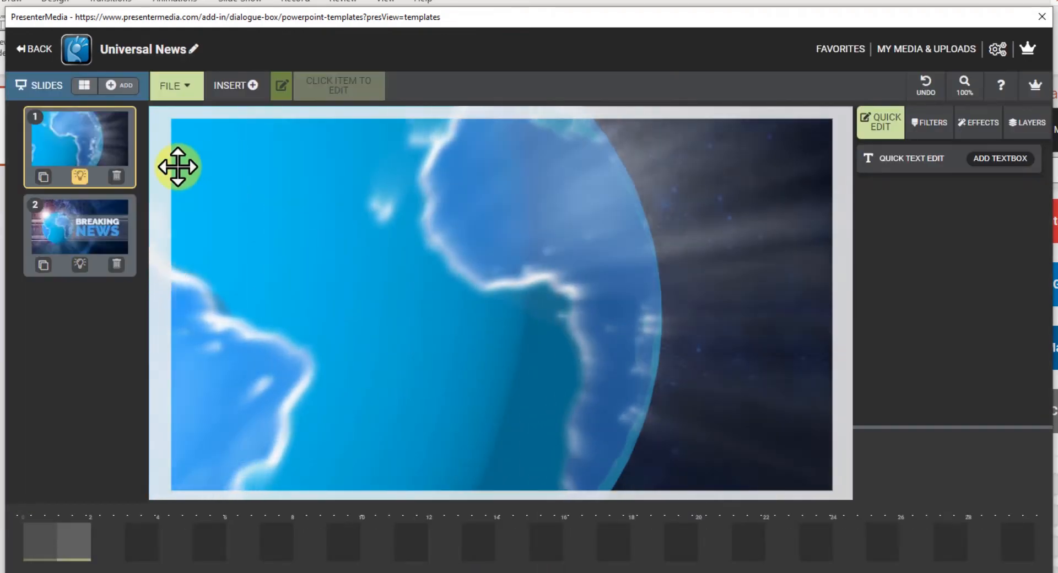
- Inspect slide 2's NEWS quick text, then leave the editor unsaved, back to the gallery
left_click(79, 227)
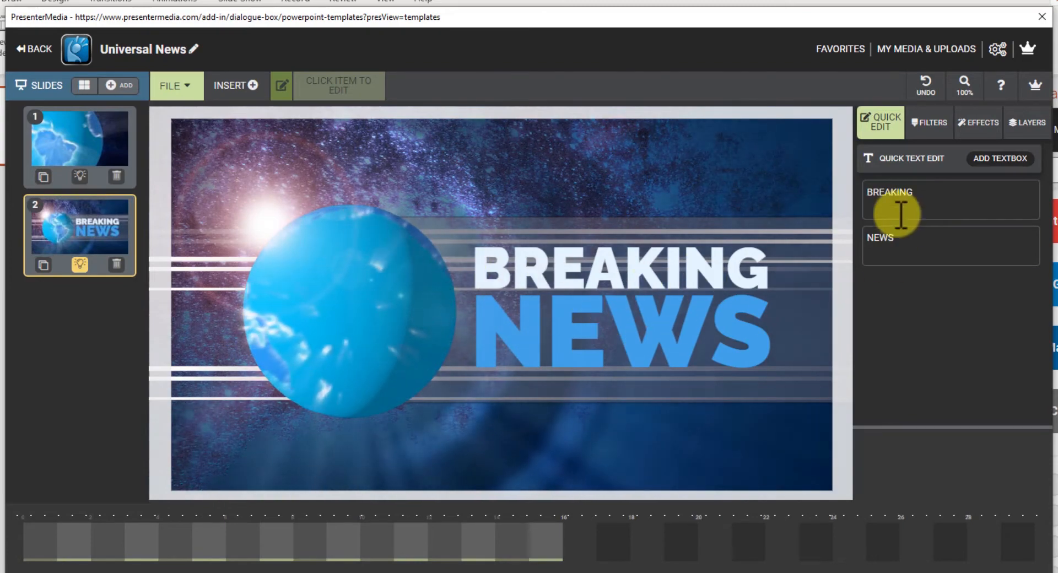
left_click(949, 246)
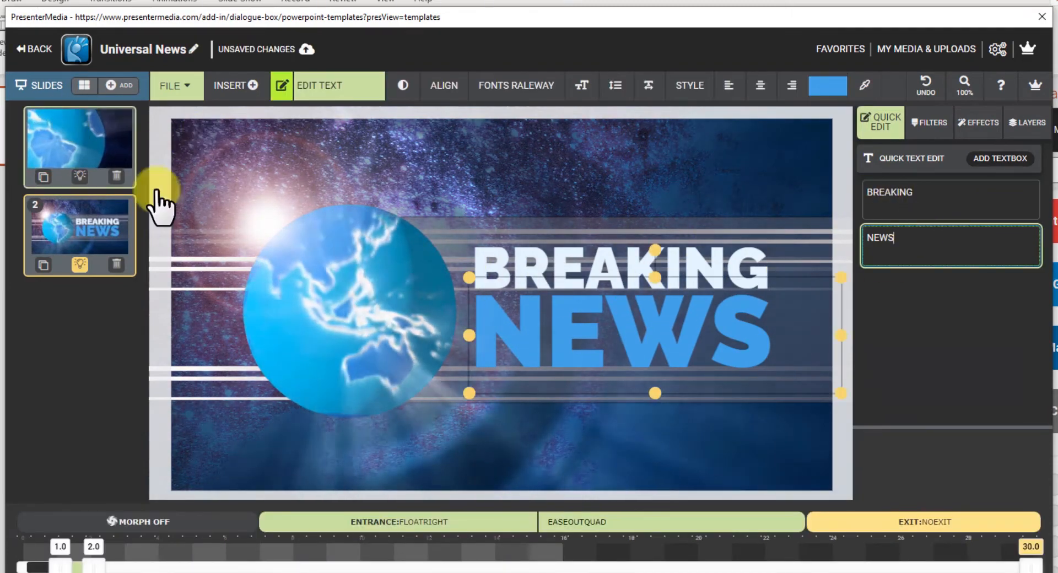
left_click(171, 86)
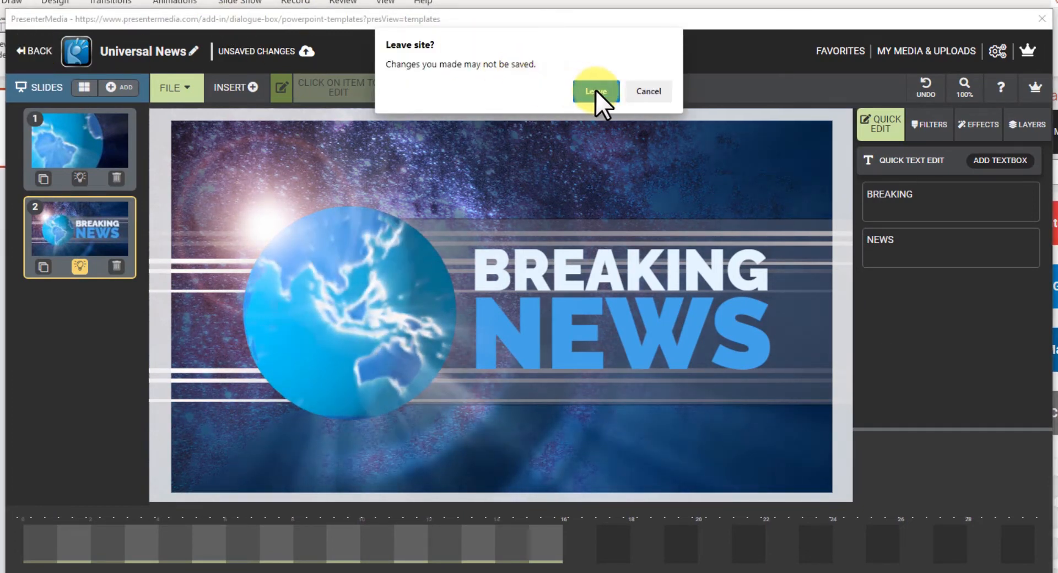
left_click(595, 92)
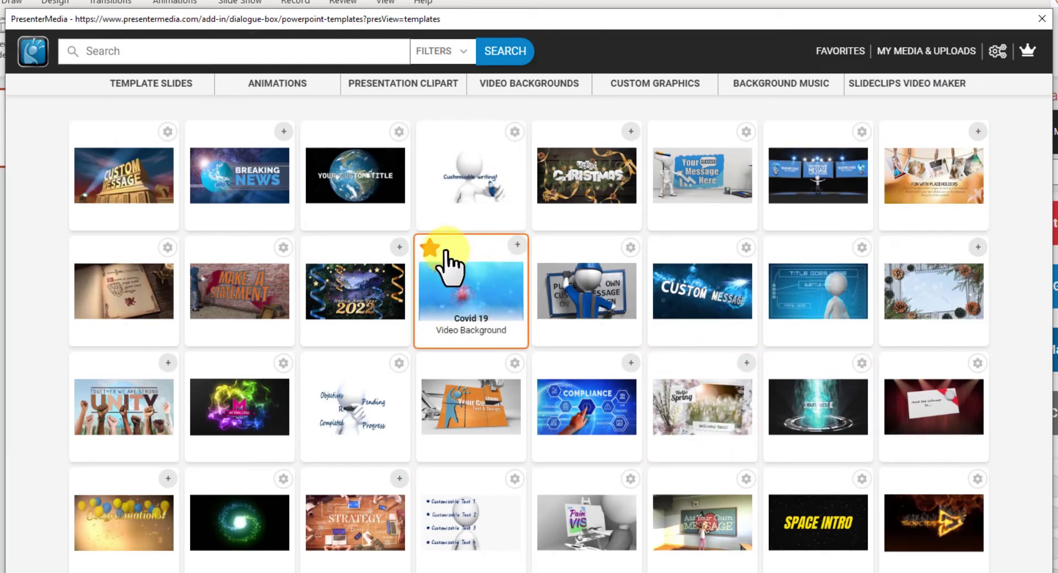
- Star the Covid 19 video background as a favorite
left_click(430, 249)
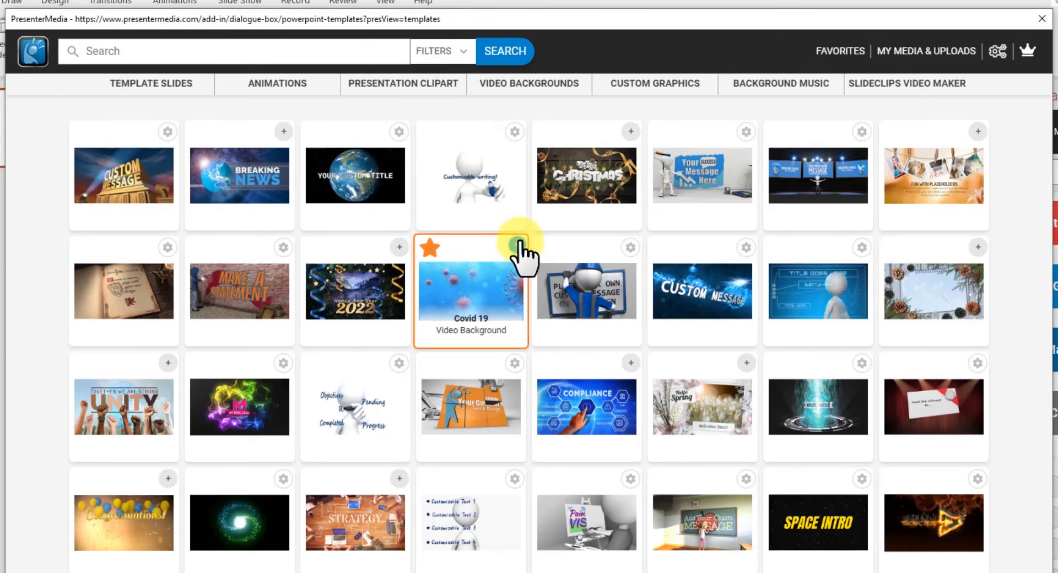
- Customize Covid 19 to hue 0.34 and saturation 0.1, then view the notifications list
left_click(471, 290)
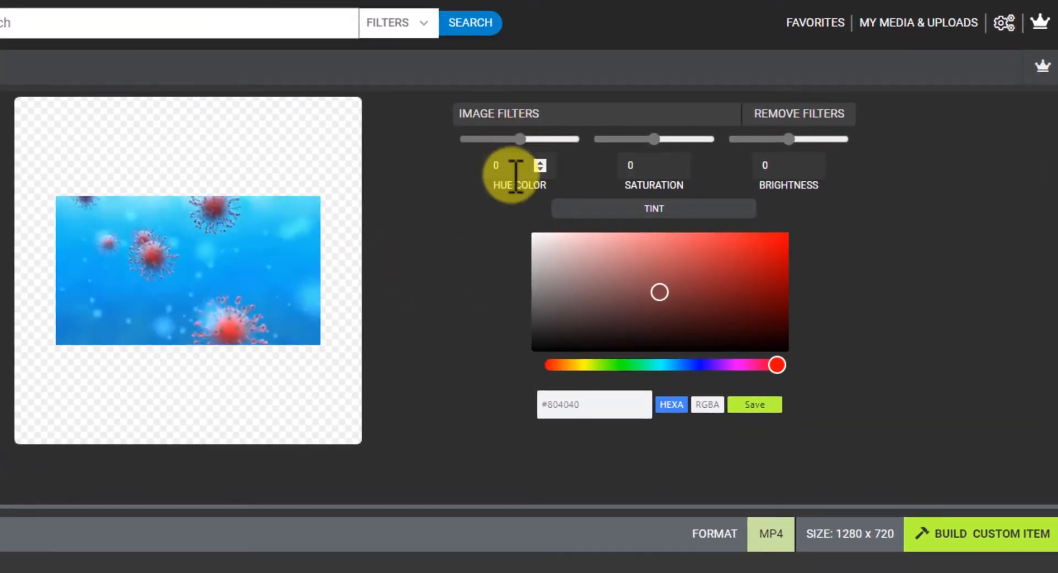
left_click_drag(519, 139, 503, 139)
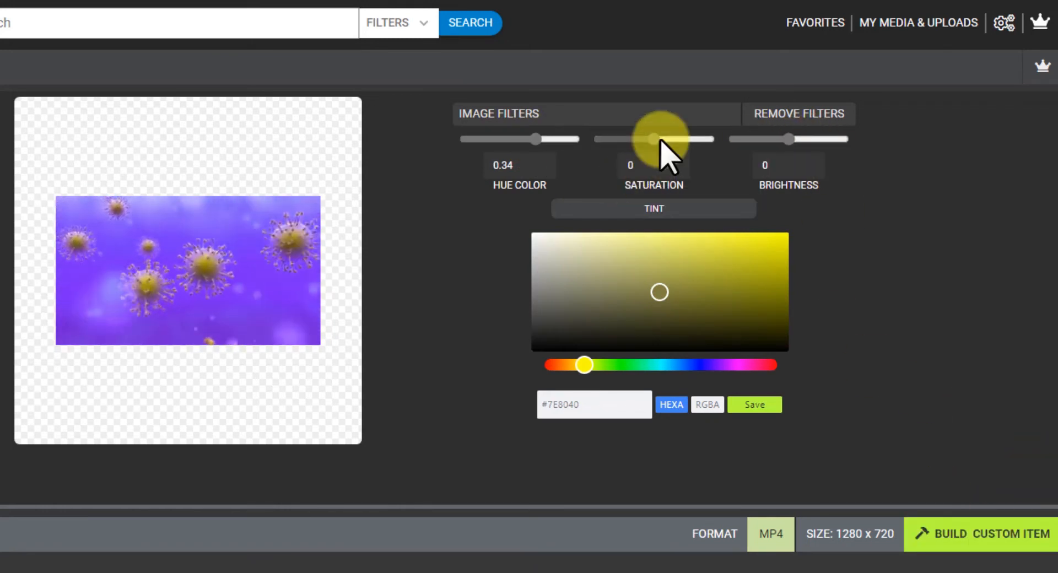
left_click_drag(653, 138, 658, 139)
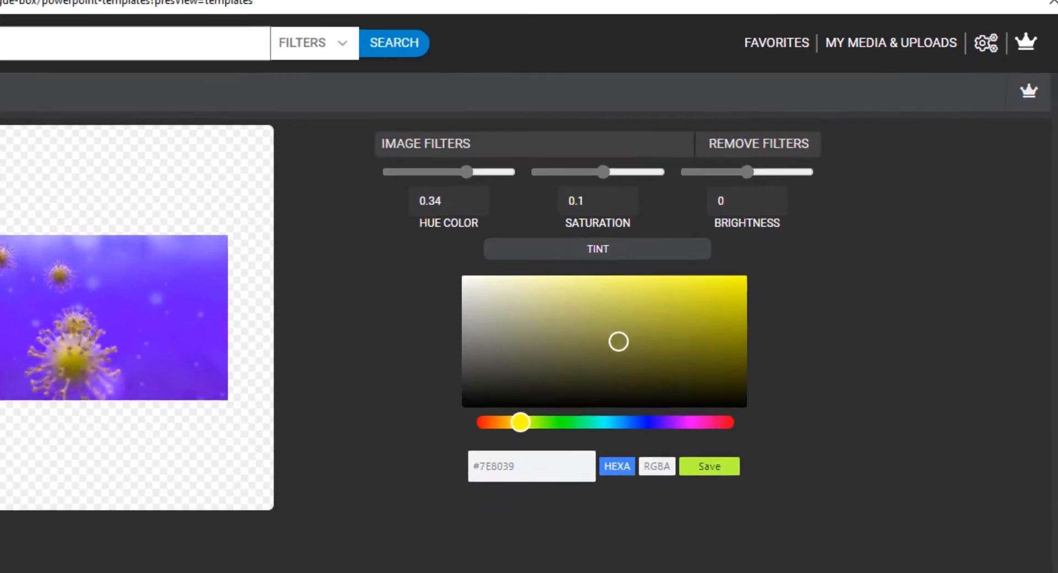
left_click(987, 44)
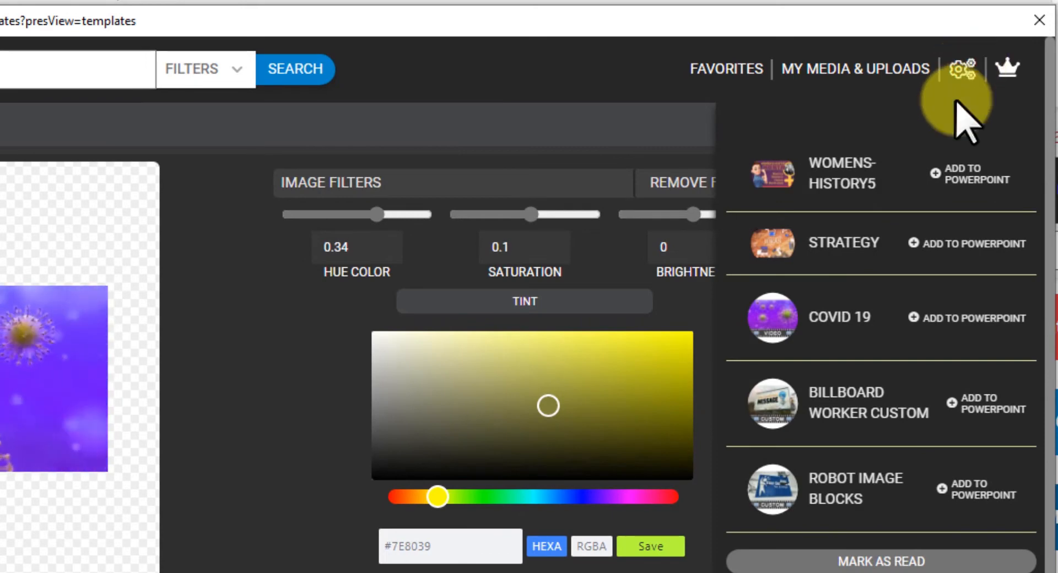
mouse_move(871, 82)
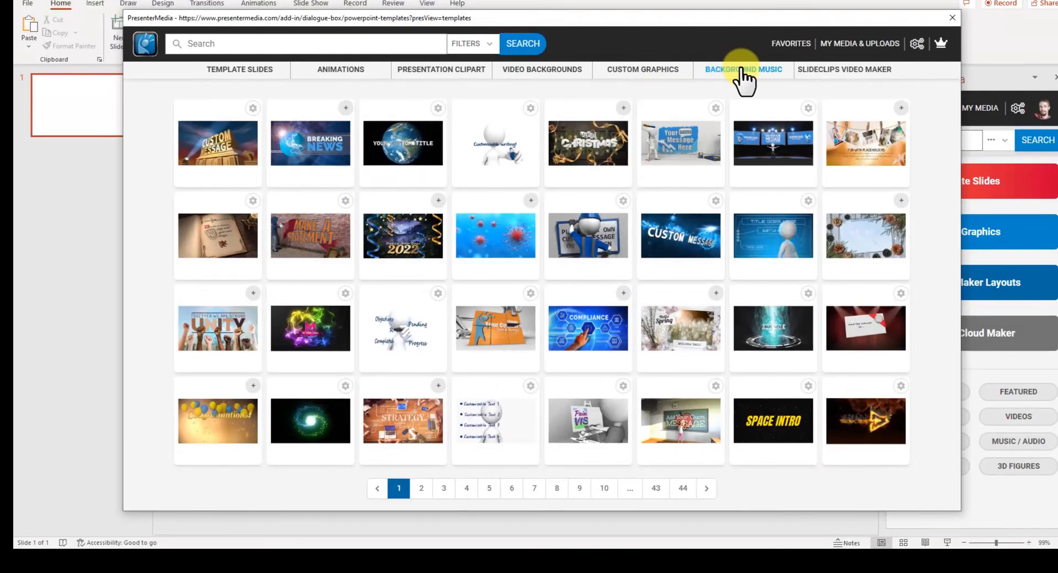
- Add the 80s Strange Vibes - Short music track as an audio object on a new slide
left_click(744, 69)
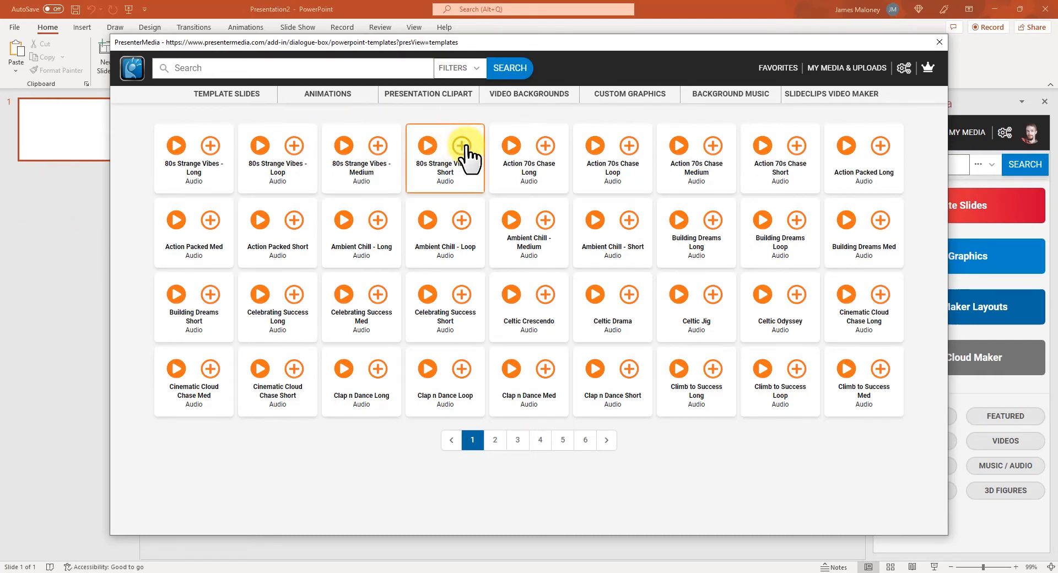
left_click(461, 146)
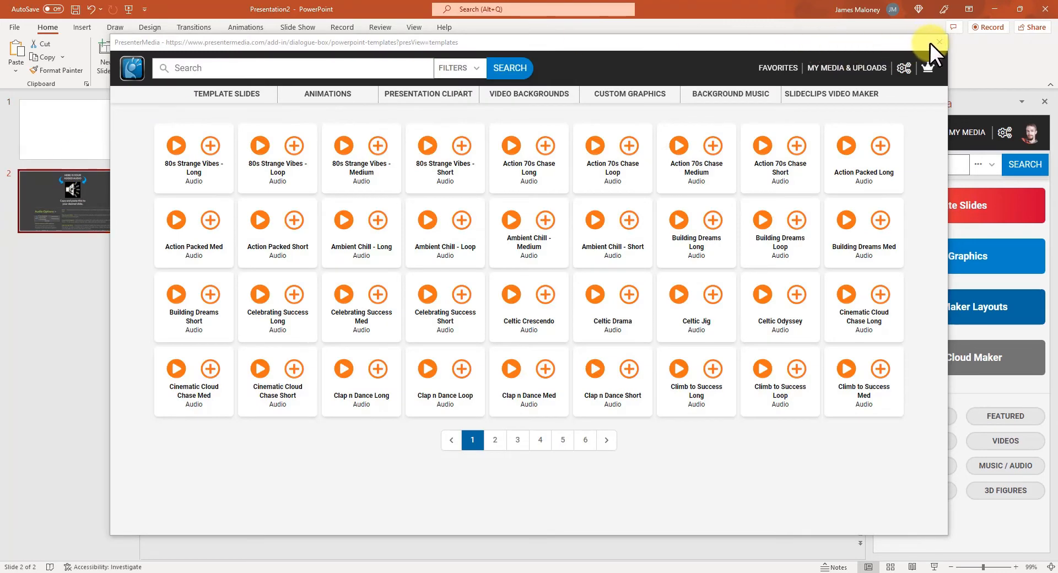
left_click(939, 42)
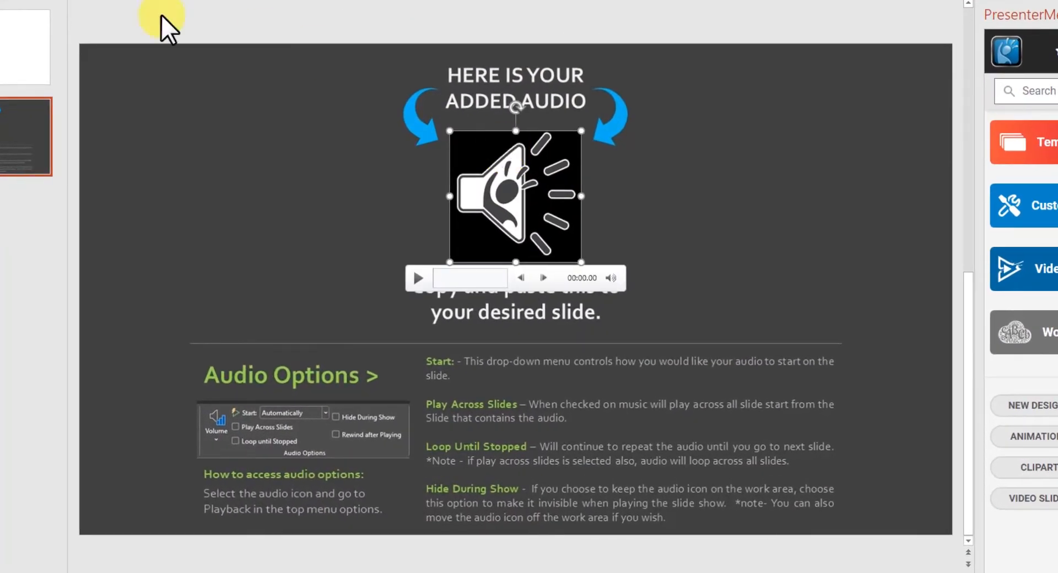
mouse_move(511, 160)
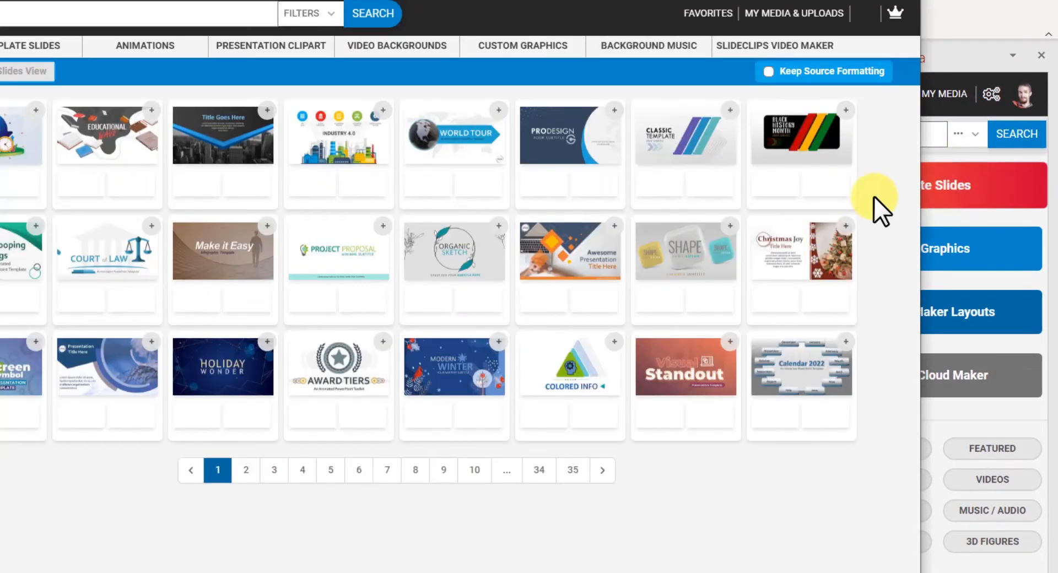
- Show saved search terms and include Clipart in the search filters
left_click(522, 46)
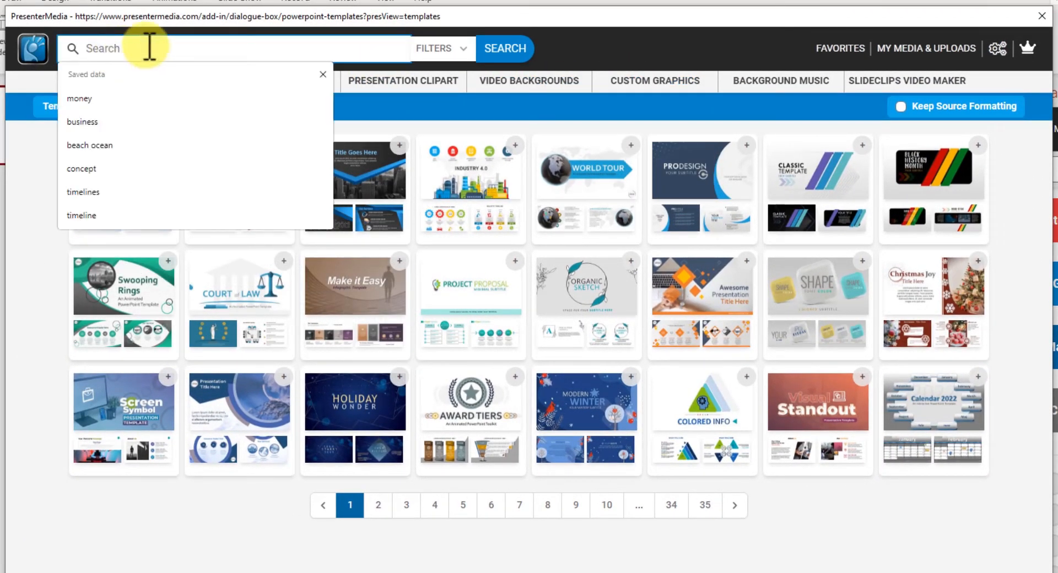
mouse_move(306, 48)
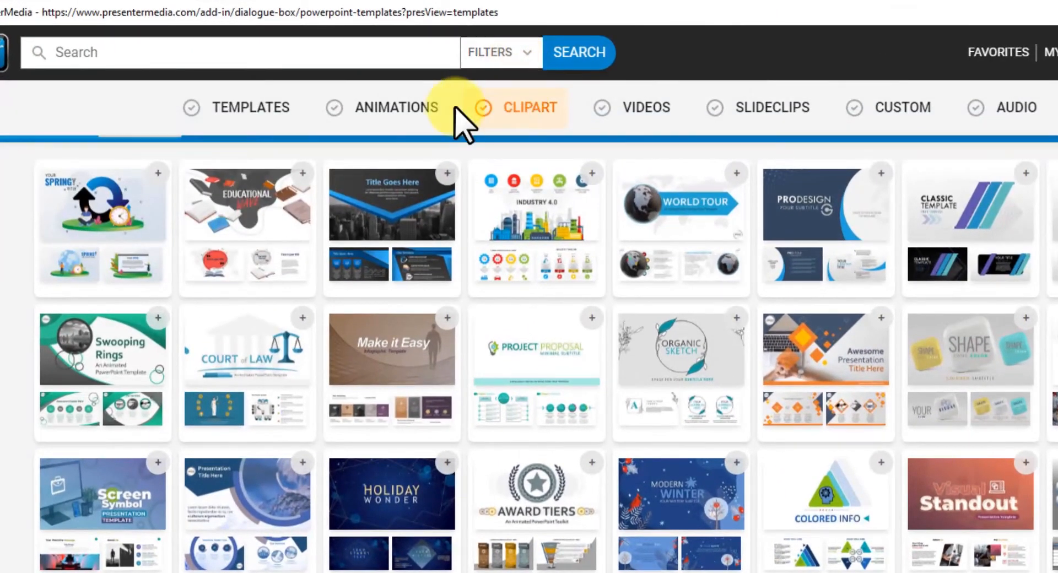
left_click(397, 108)
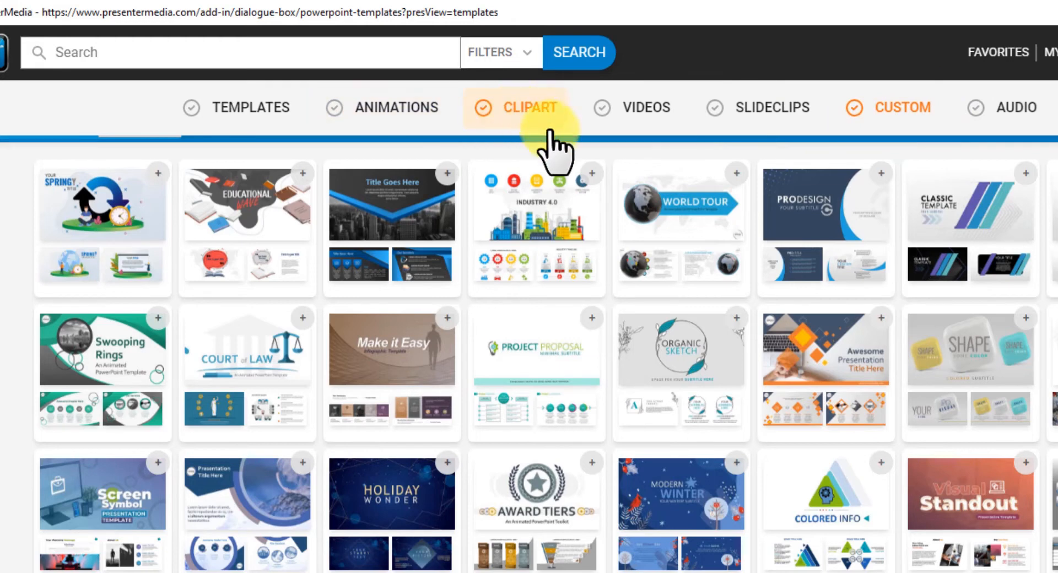
mouse_move(901, 107)
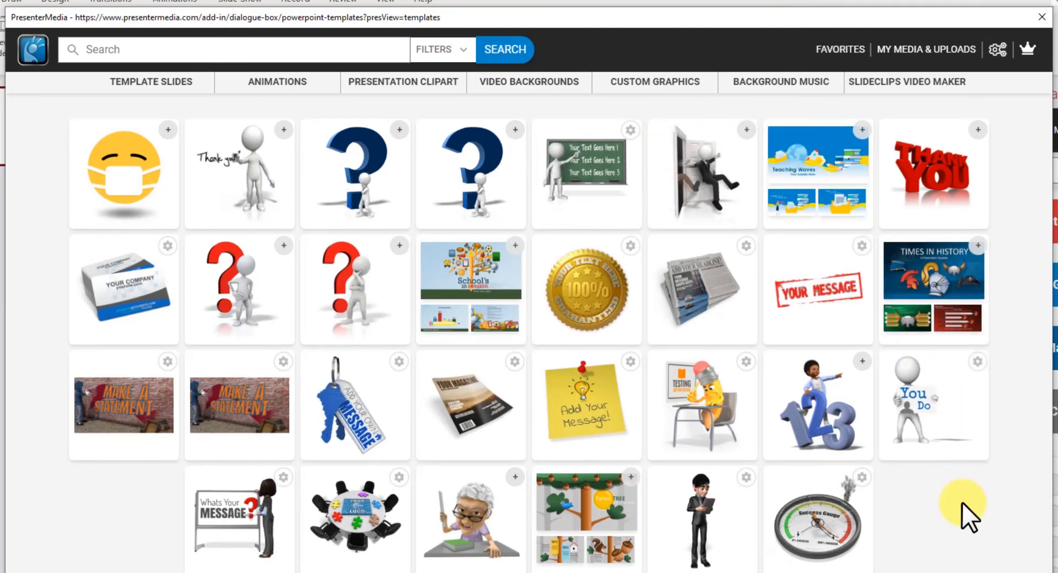
- Switch the gallery to Presentation Clipart figures, check marks and question marks
left_click(278, 82)
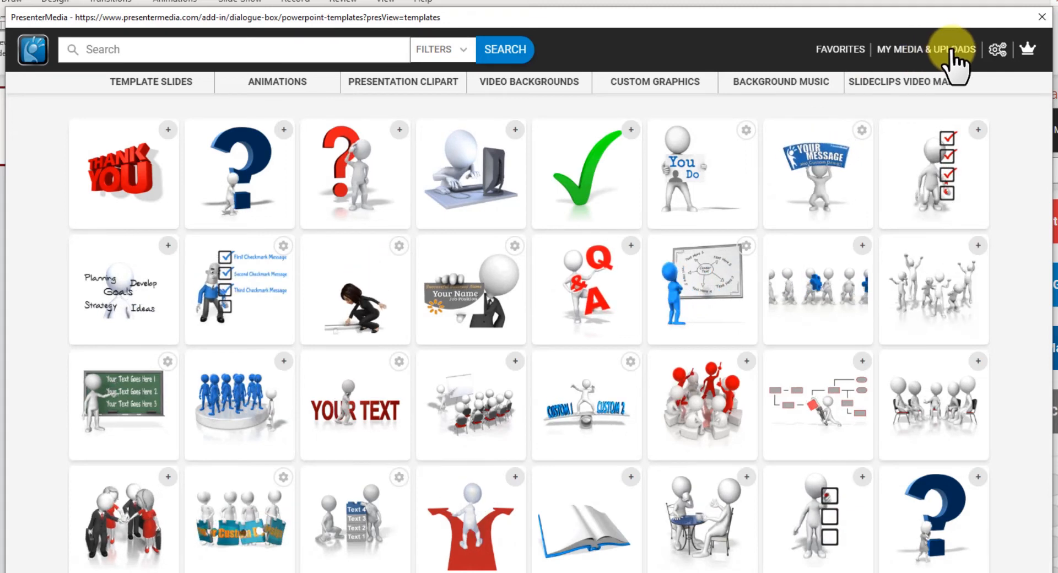
- Show My Media & Uploads with the rendered custom projects list
left_click(918, 50)
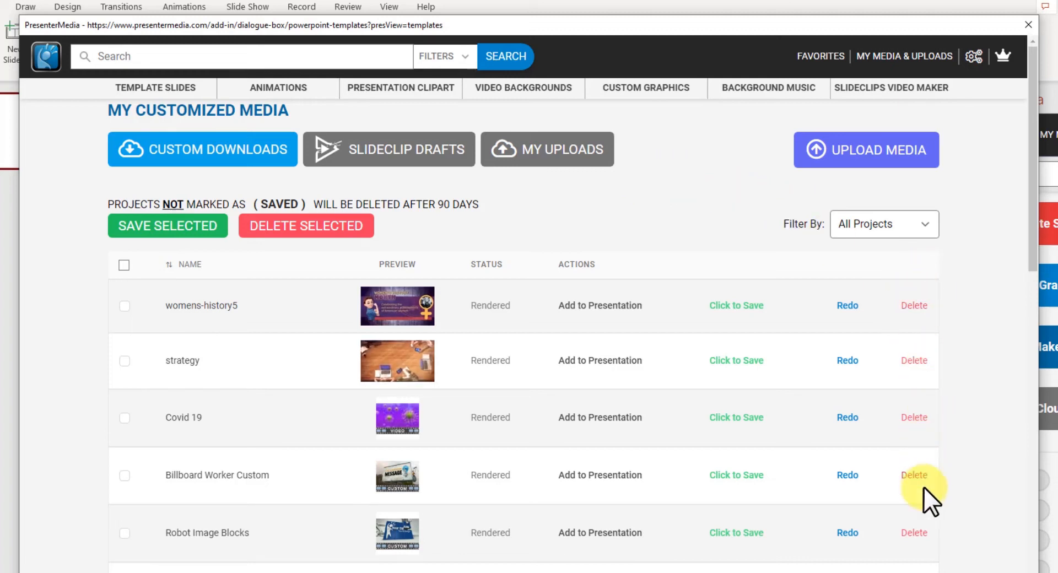
mouse_move(599, 371)
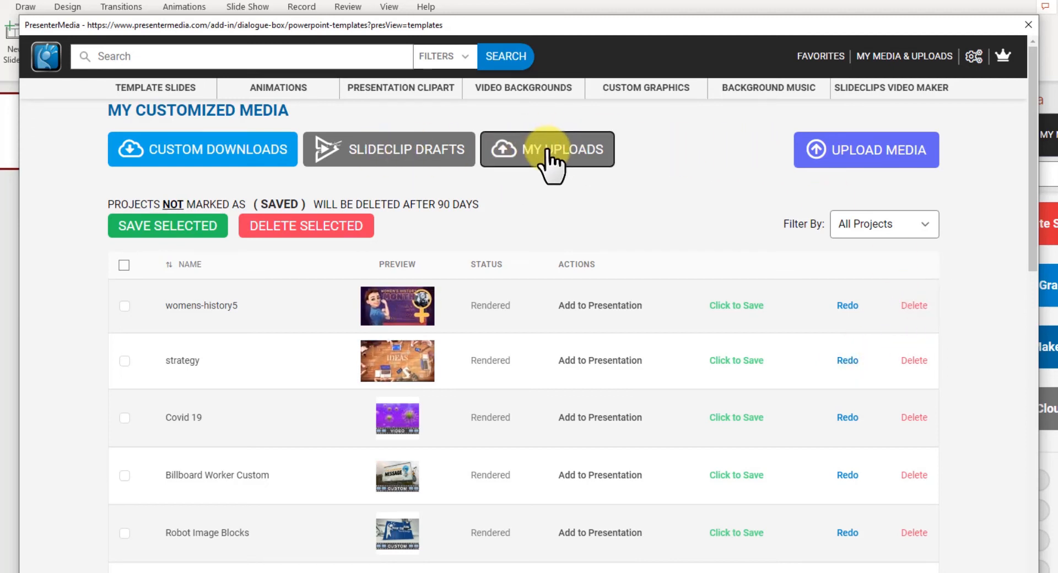
- View My Uploads, start an Upload Media and cancel the File Uploads dialog
left_click(547, 149)
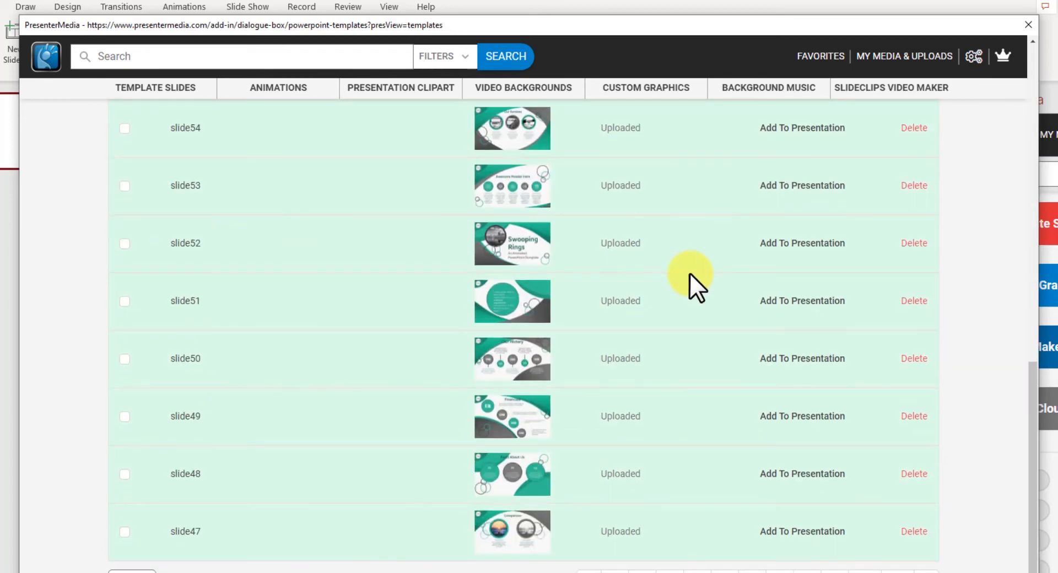
mouse_move(736, 506)
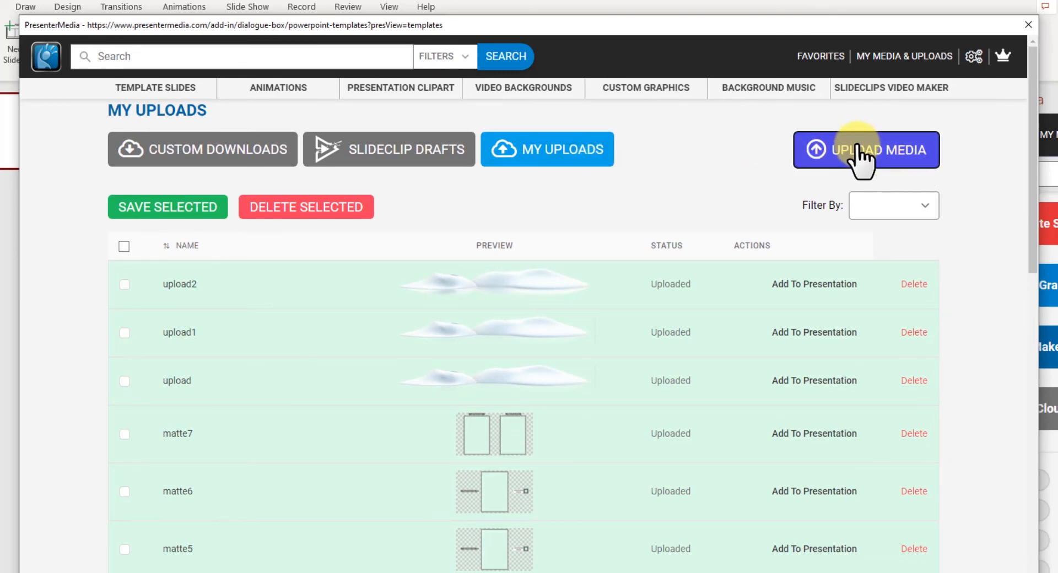
left_click(866, 149)
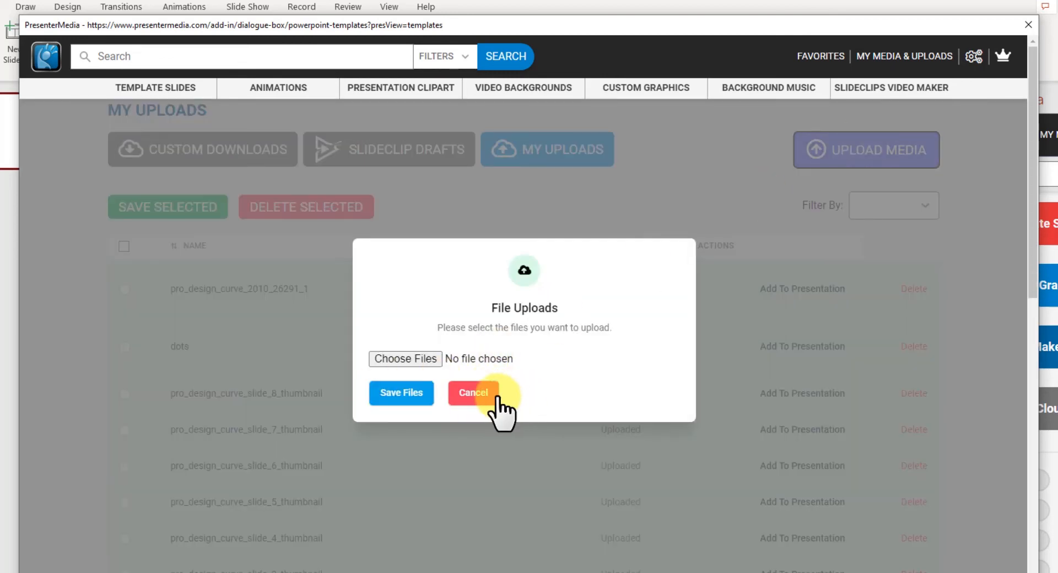
left_click(401, 394)
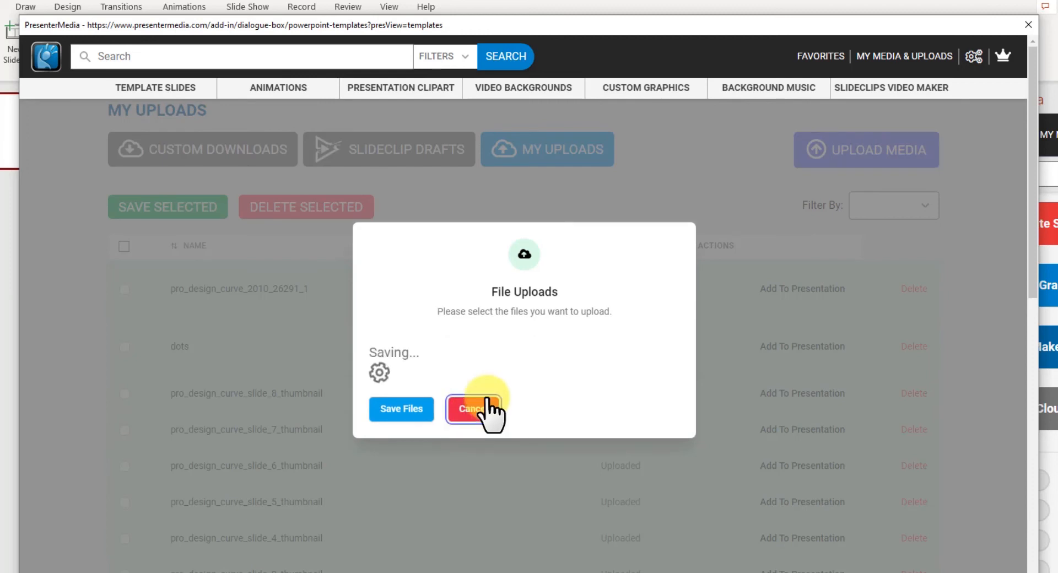
left_click(474, 408)
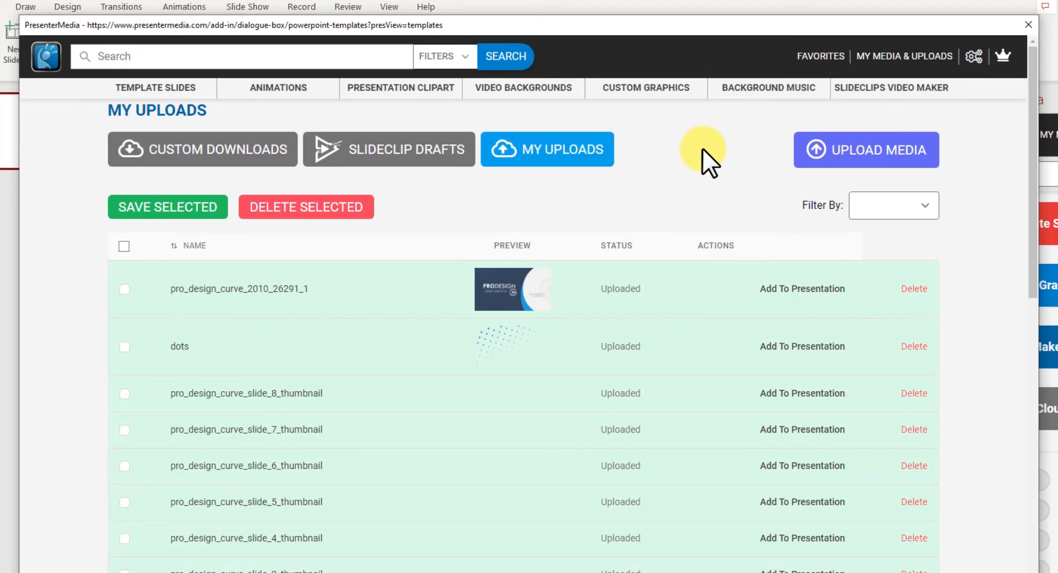
mouse_move(890, 97)
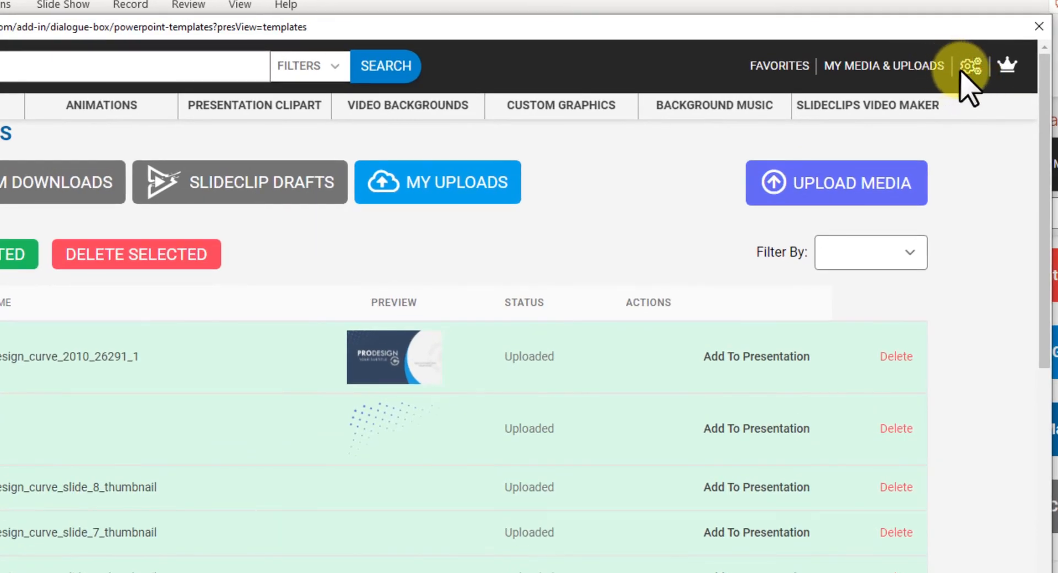
left_click(971, 65)
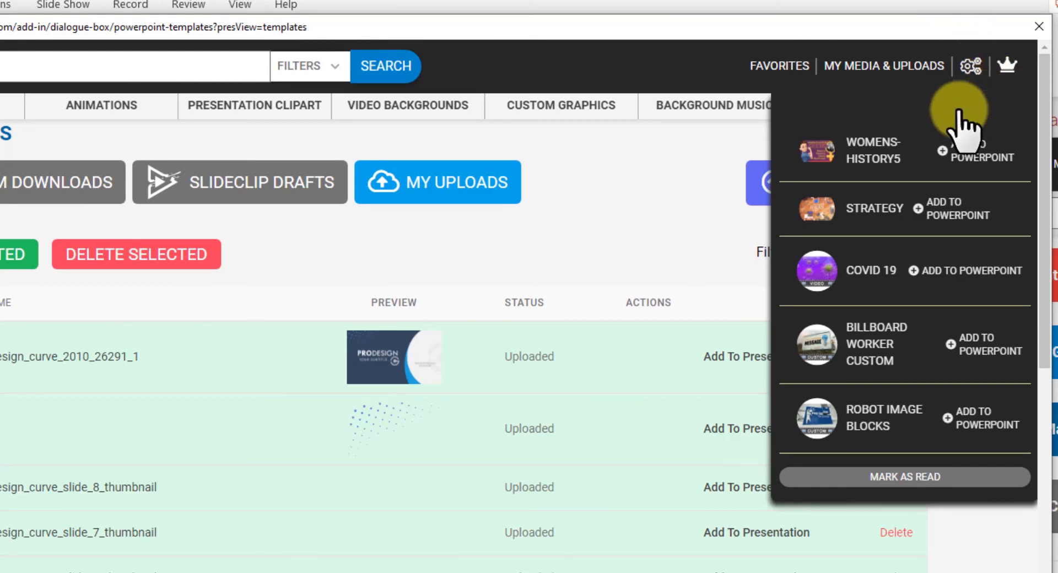
mouse_move(968, 271)
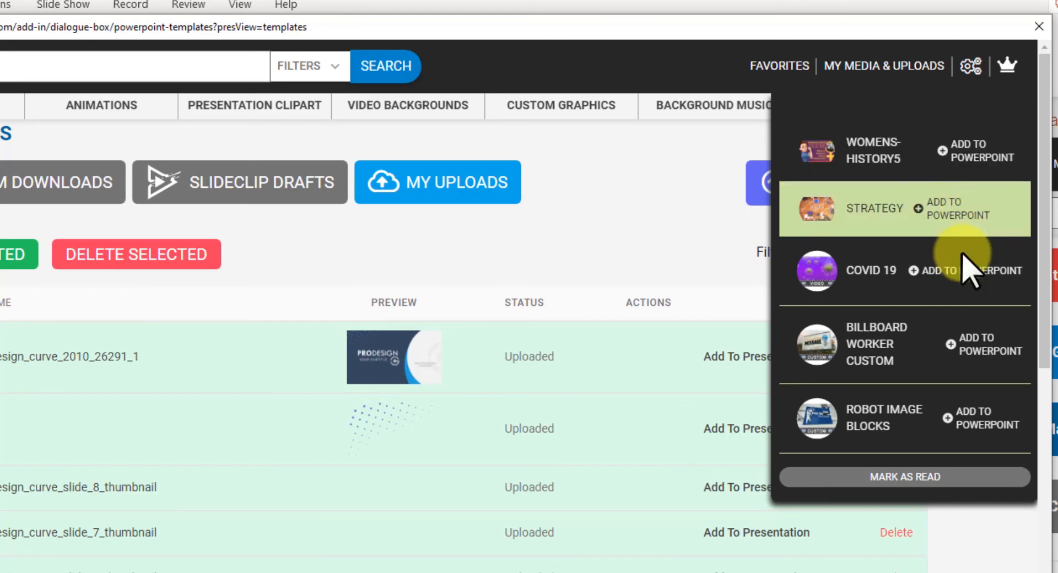
mouse_move(970, 154)
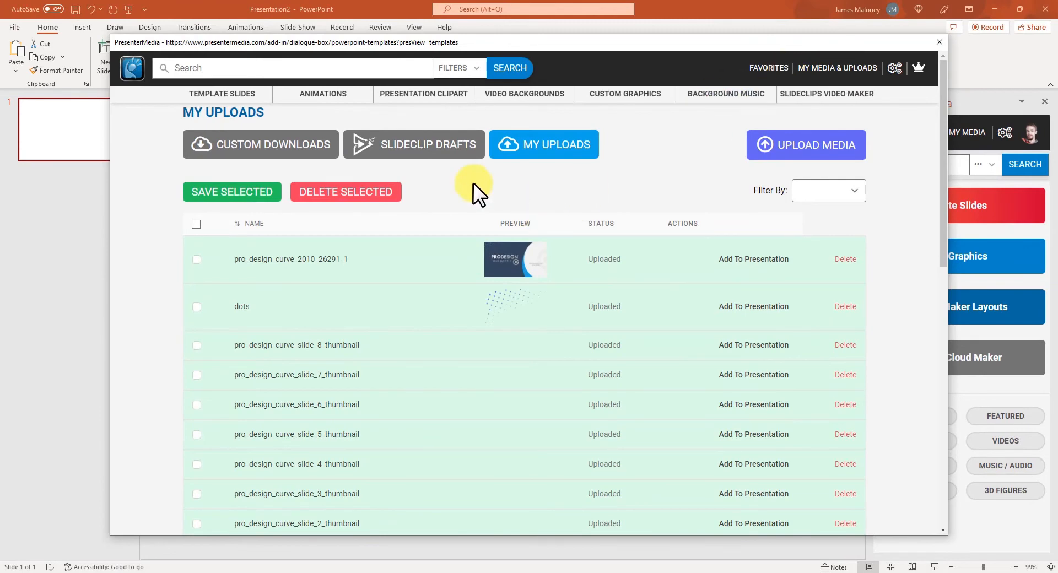
mouse_move(304, 158)
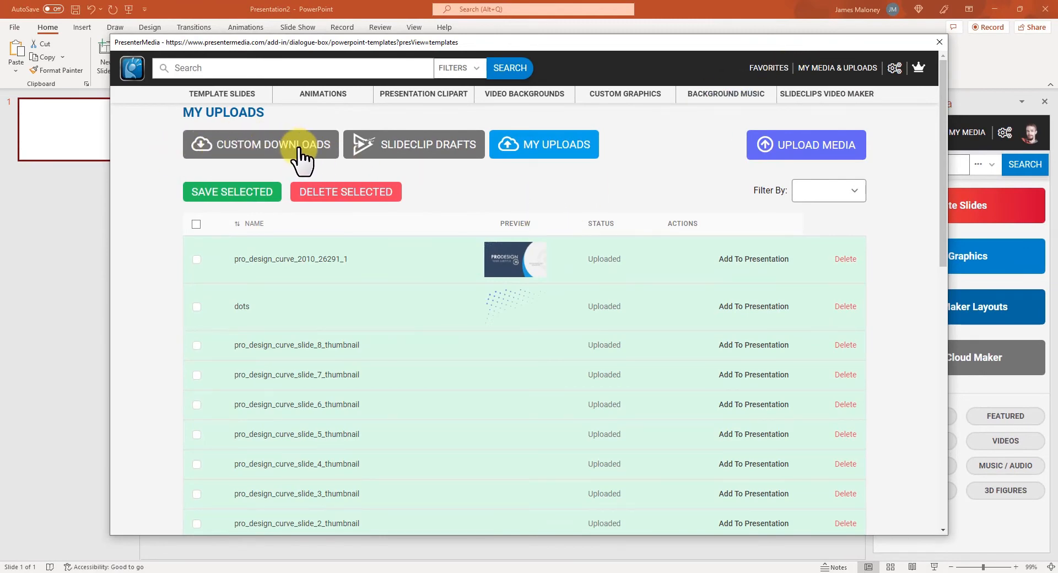
- Return to the Custom Downloads list of rendered projects
left_click(260, 144)
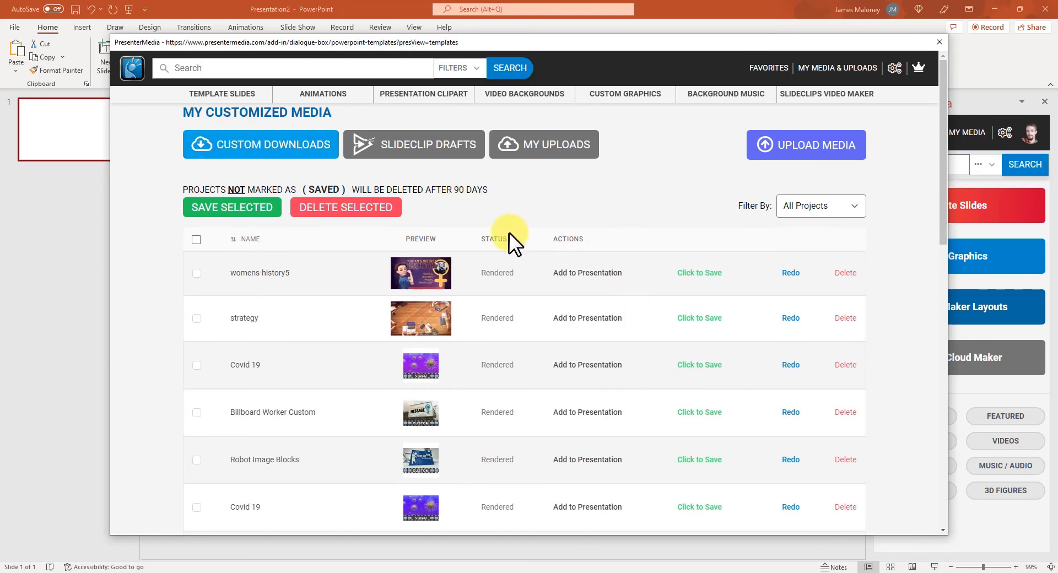
mouse_move(611, 224)
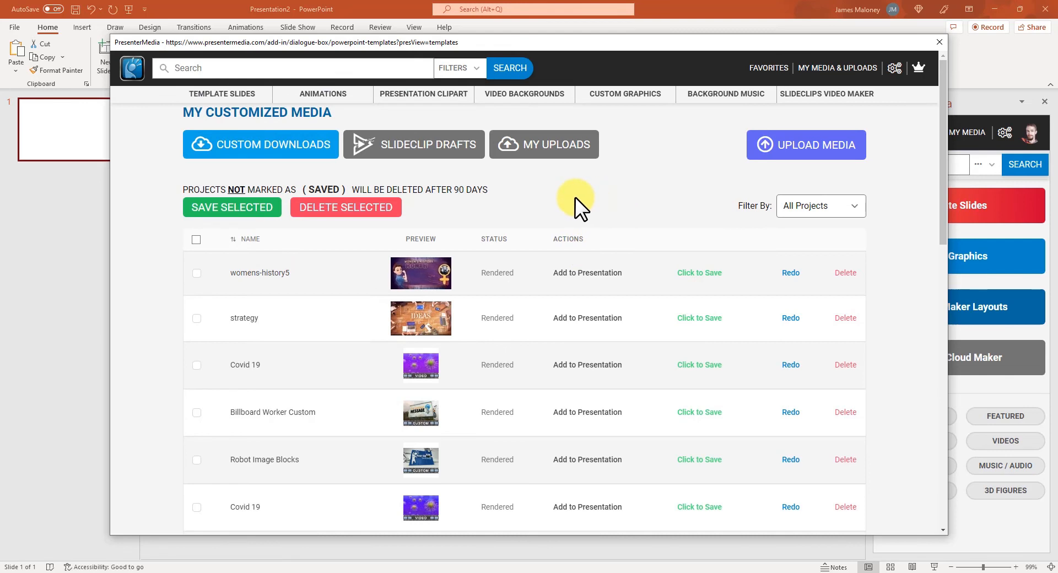
mouse_move(599, 193)
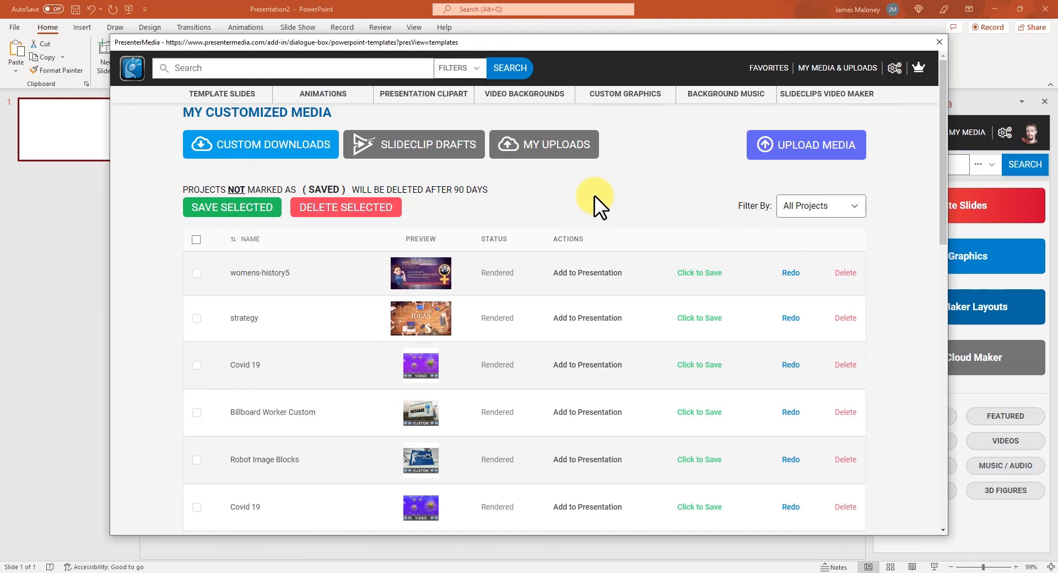
mouse_move(670, 181)
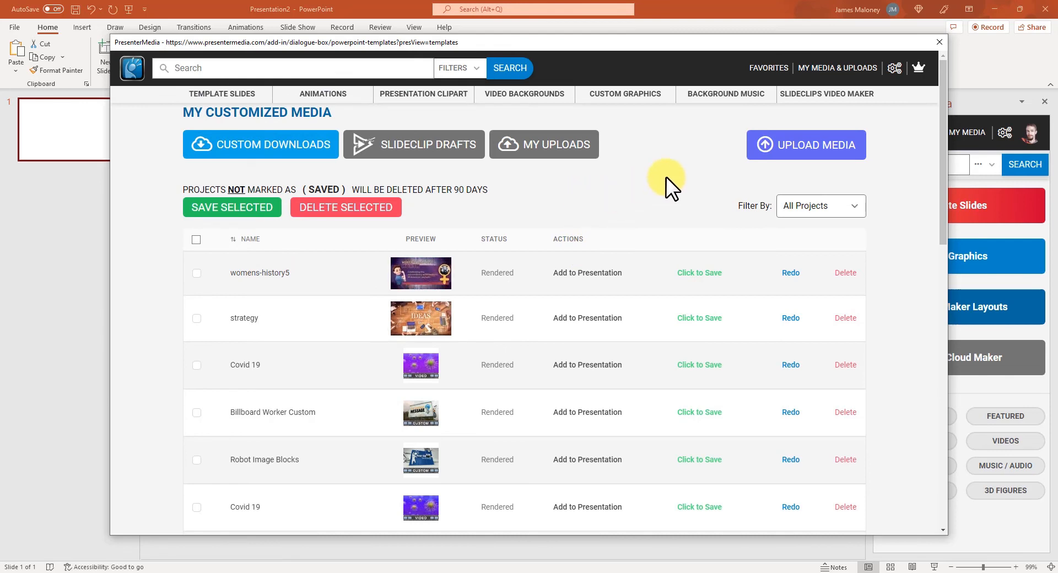